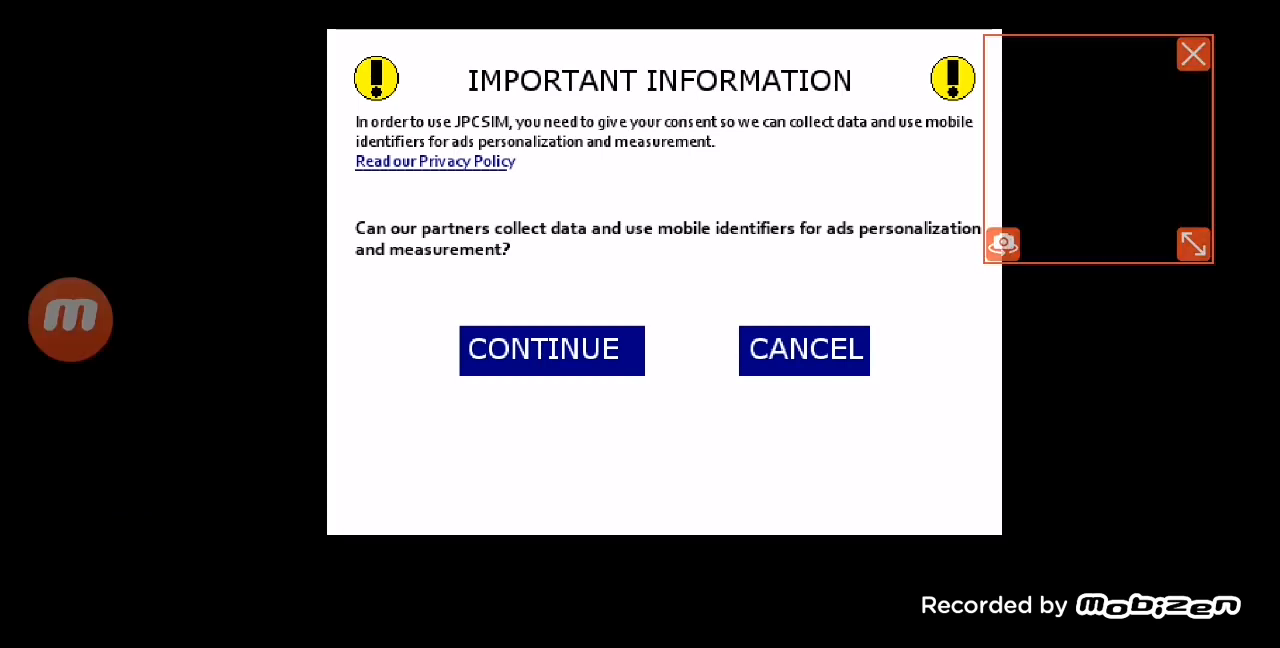
# Accept the data consent, then try a locked mode and unlock it
pyautogui.click(552, 350)
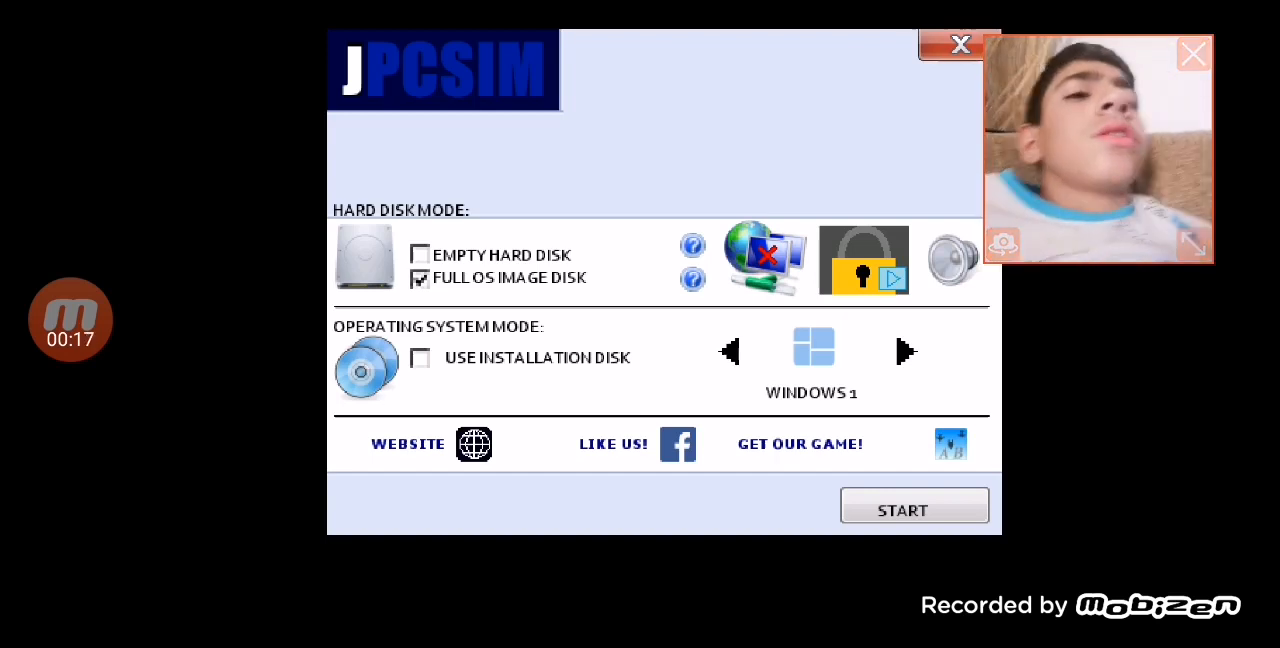
pyautogui.click(904, 352)
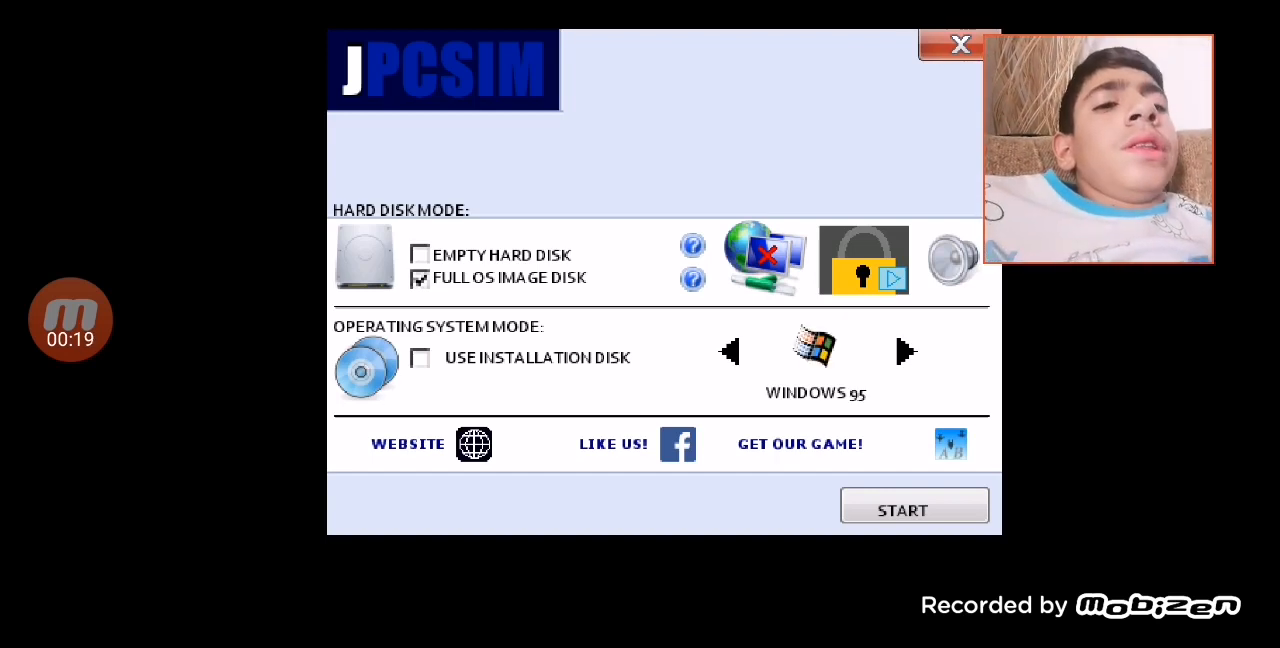
pyautogui.click(912, 504)
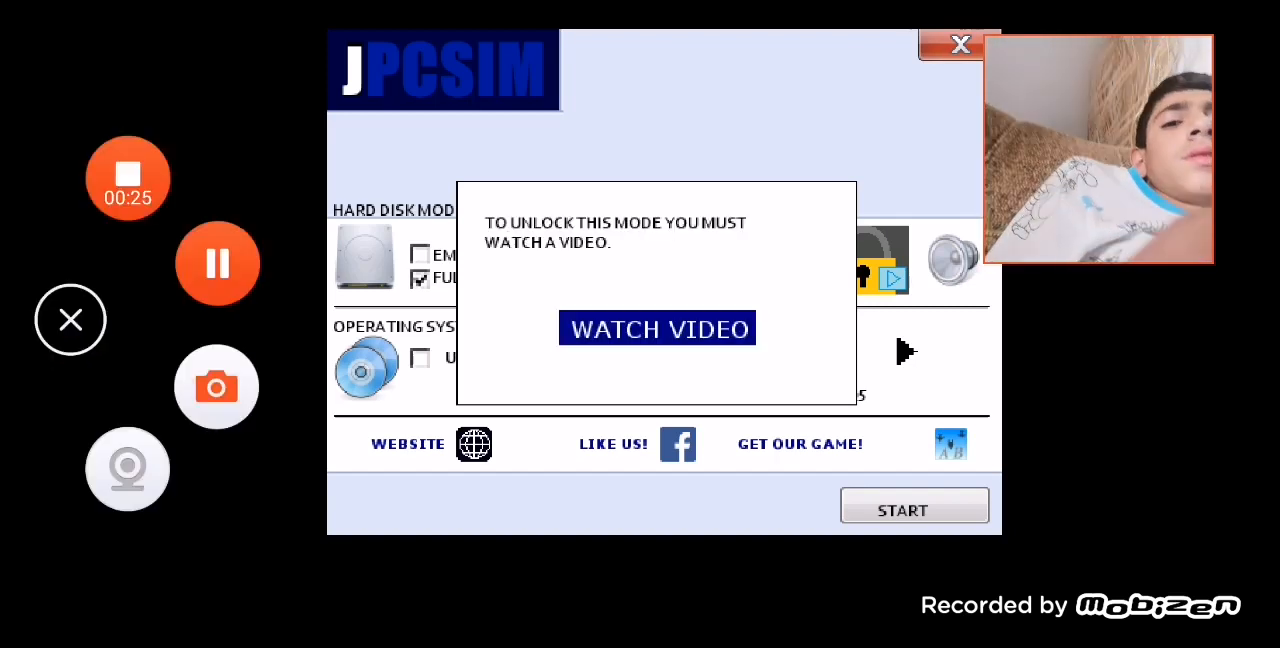
pyautogui.click(960, 44)
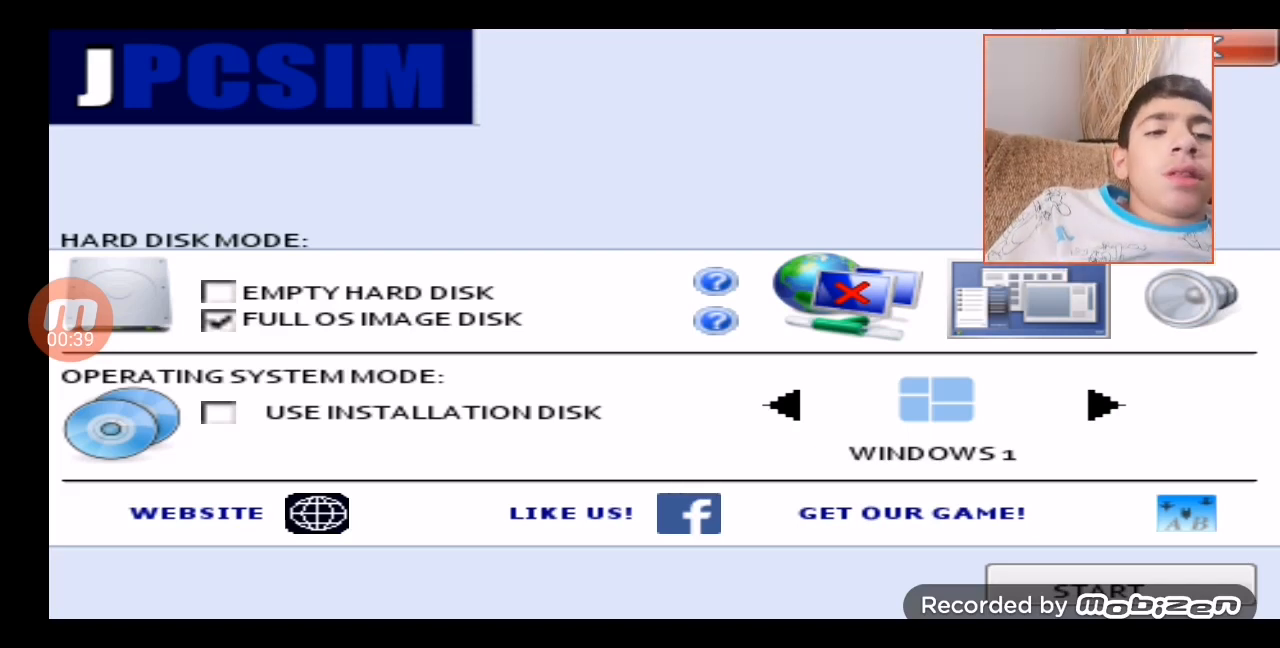
# Choose Windows 7 as the simulated OS and start the simulation
pyautogui.click(1108, 404)
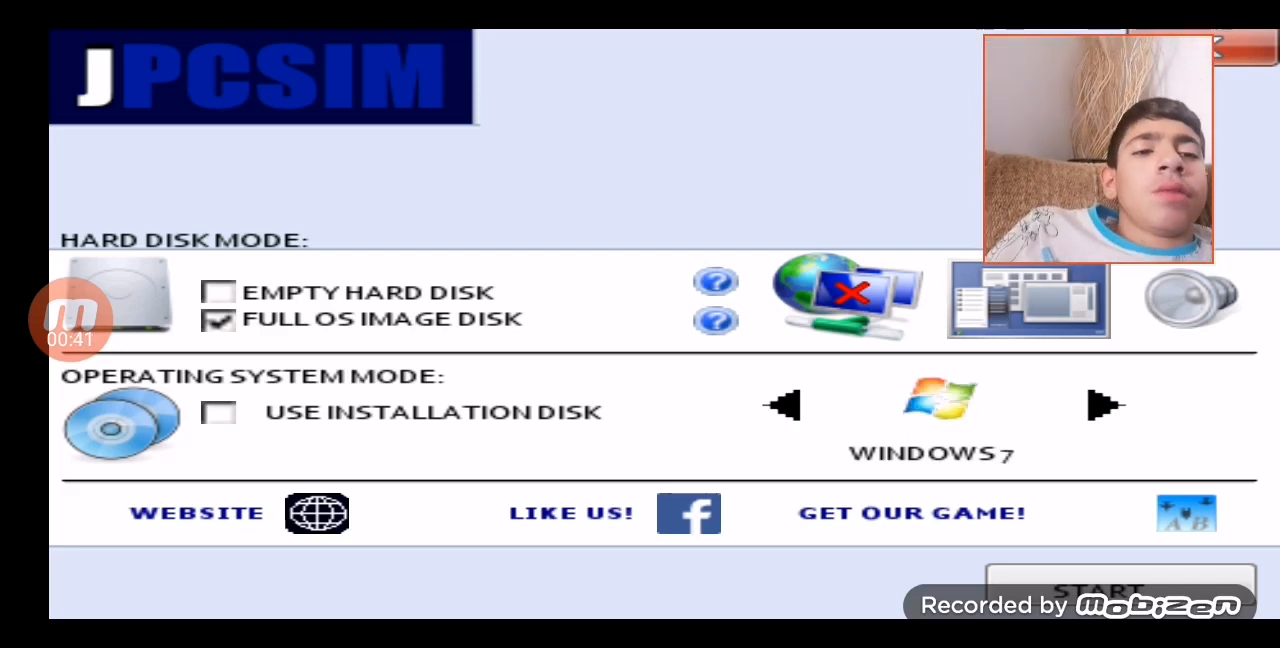
pyautogui.click(1120, 590)
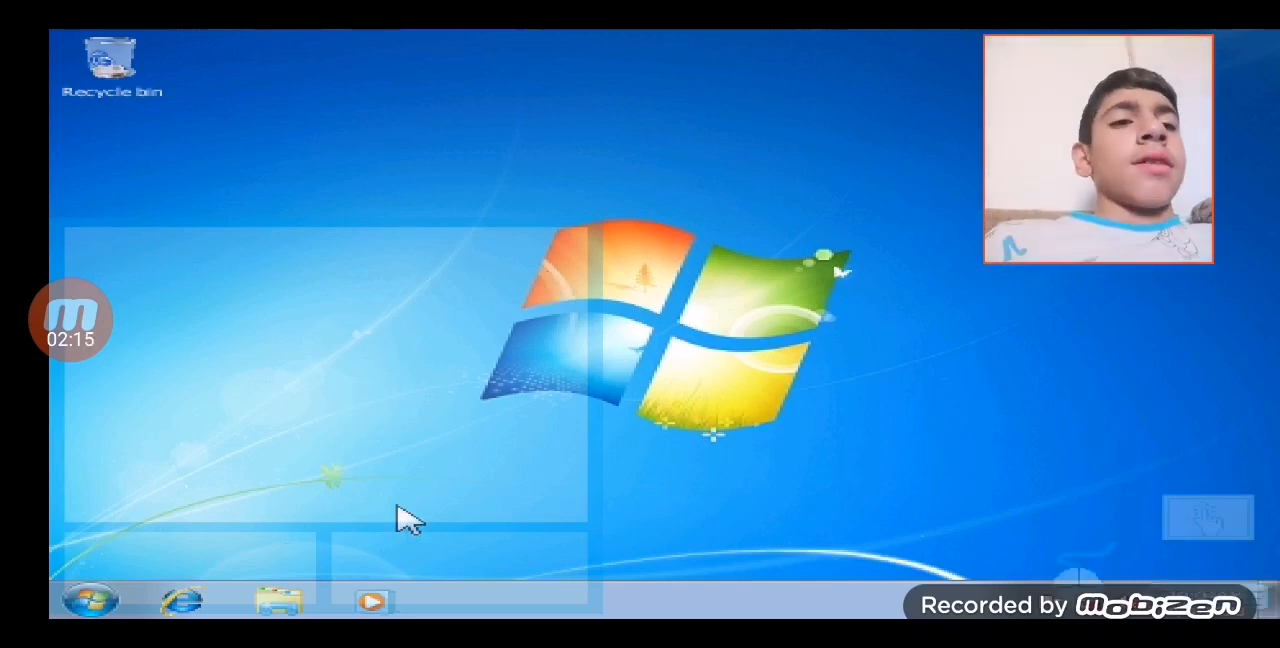
pyautogui.moveTo(190, 560)
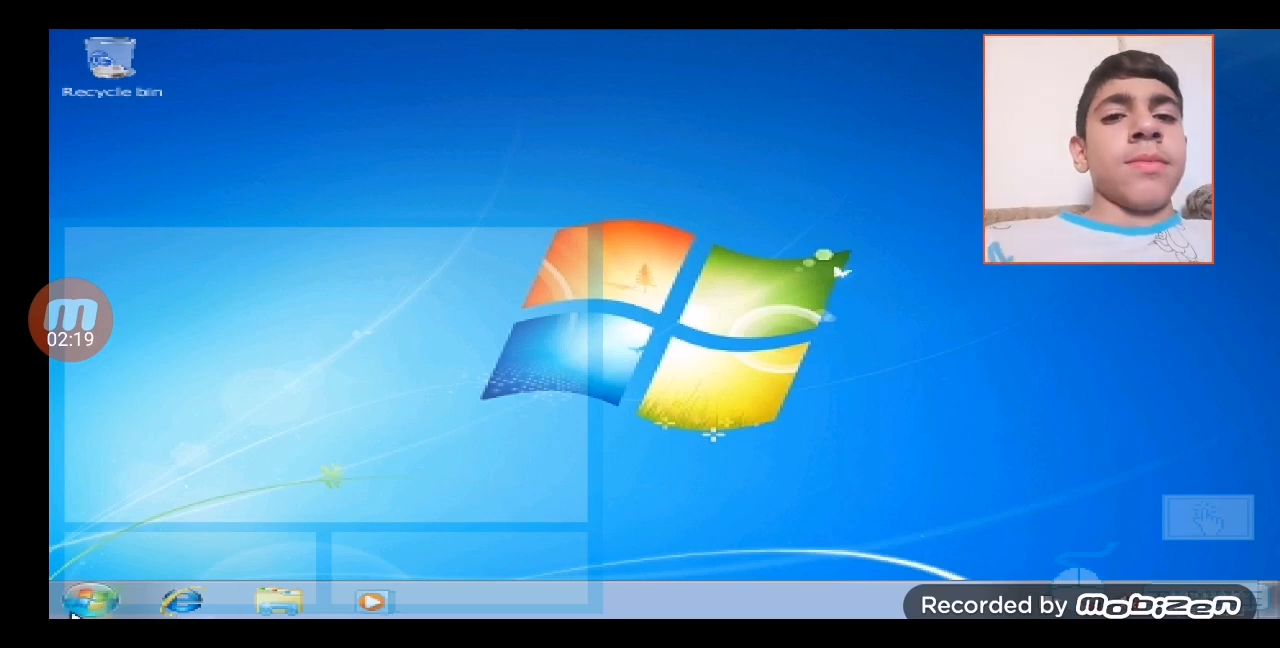
# From Computer, open Local Disk (C:) and select the Program Files folder
pyautogui.click(88, 598)
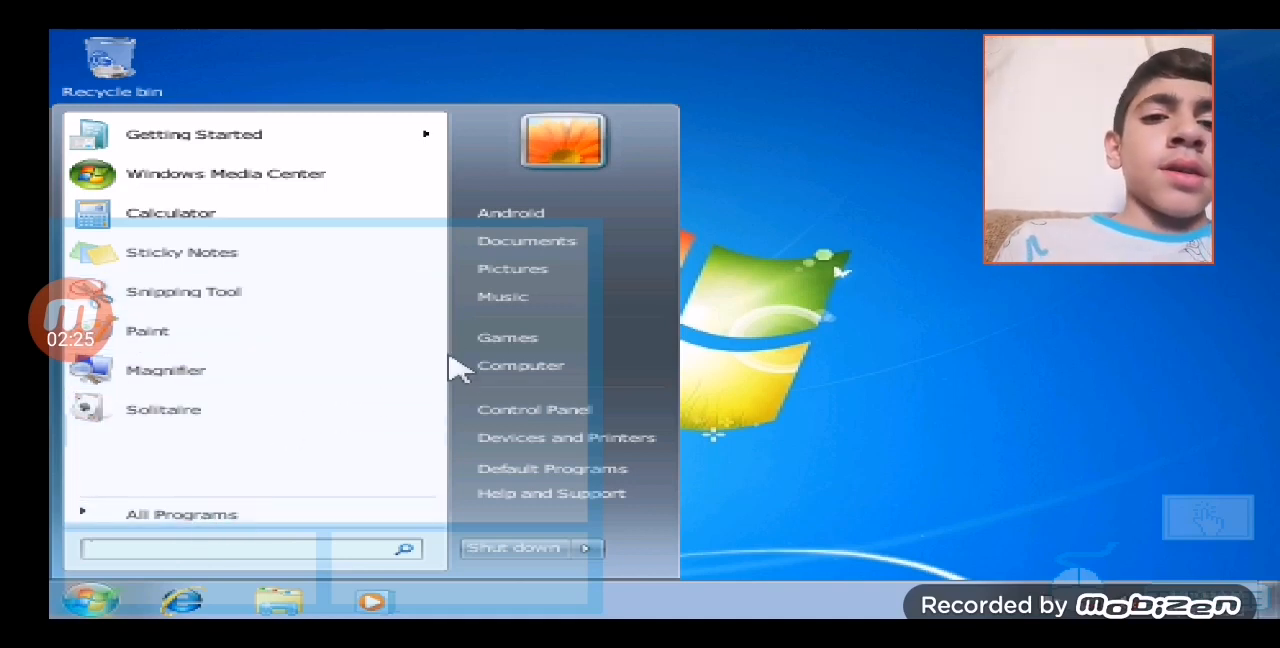
pyautogui.moveTo(520, 364)
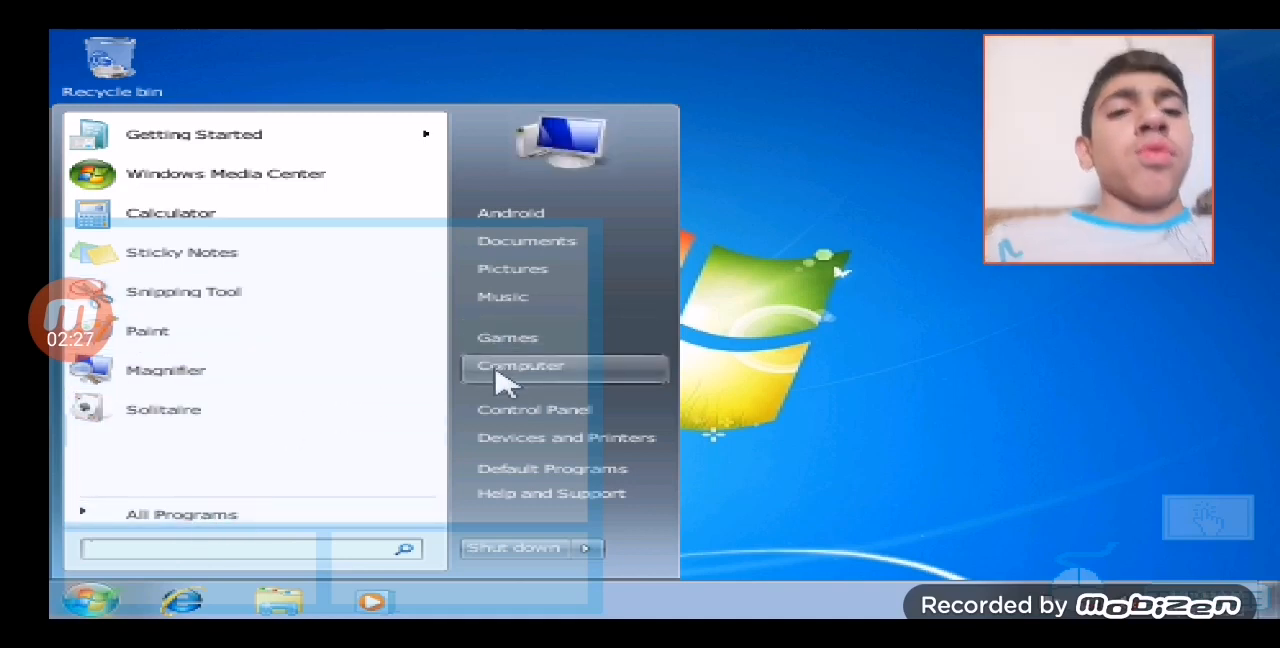
pyautogui.click(520, 364)
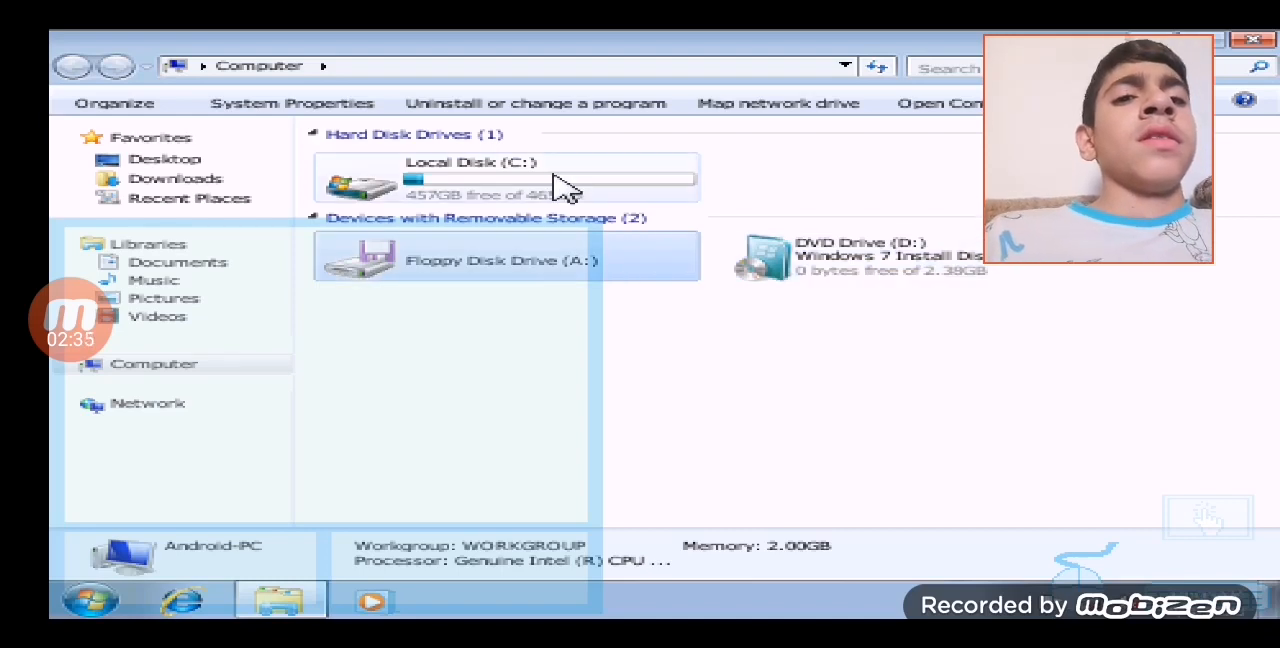
pyautogui.doubleClick(470, 176)
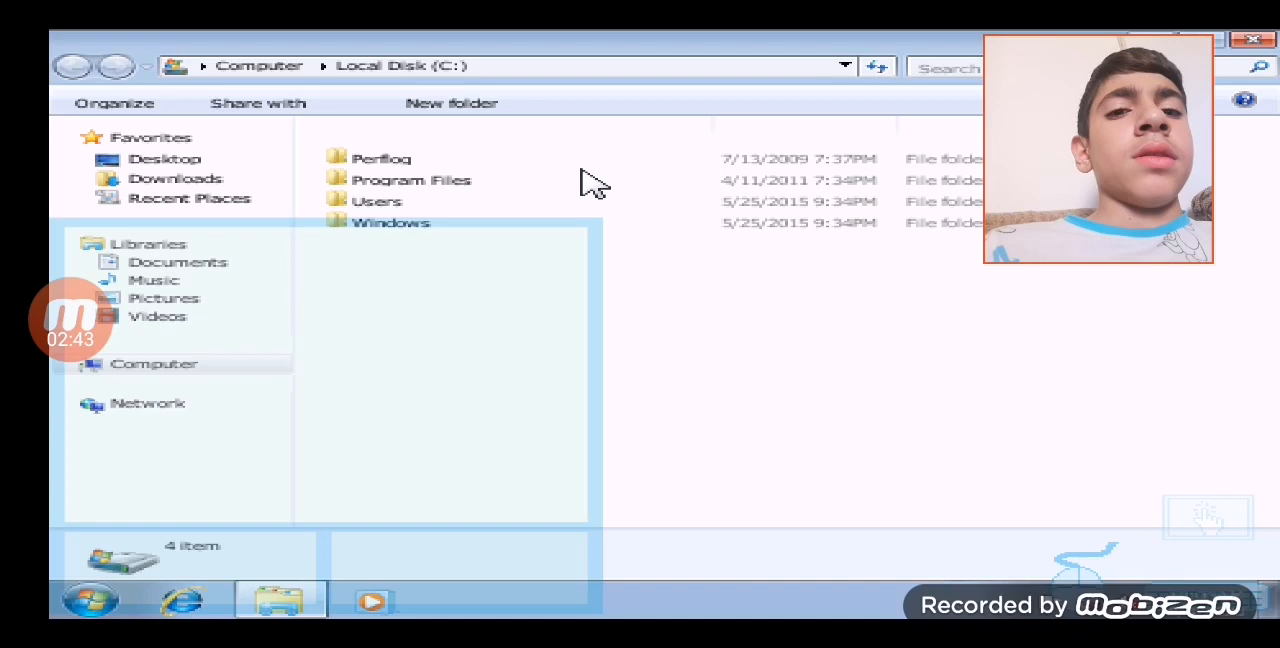
pyautogui.click(410, 180)
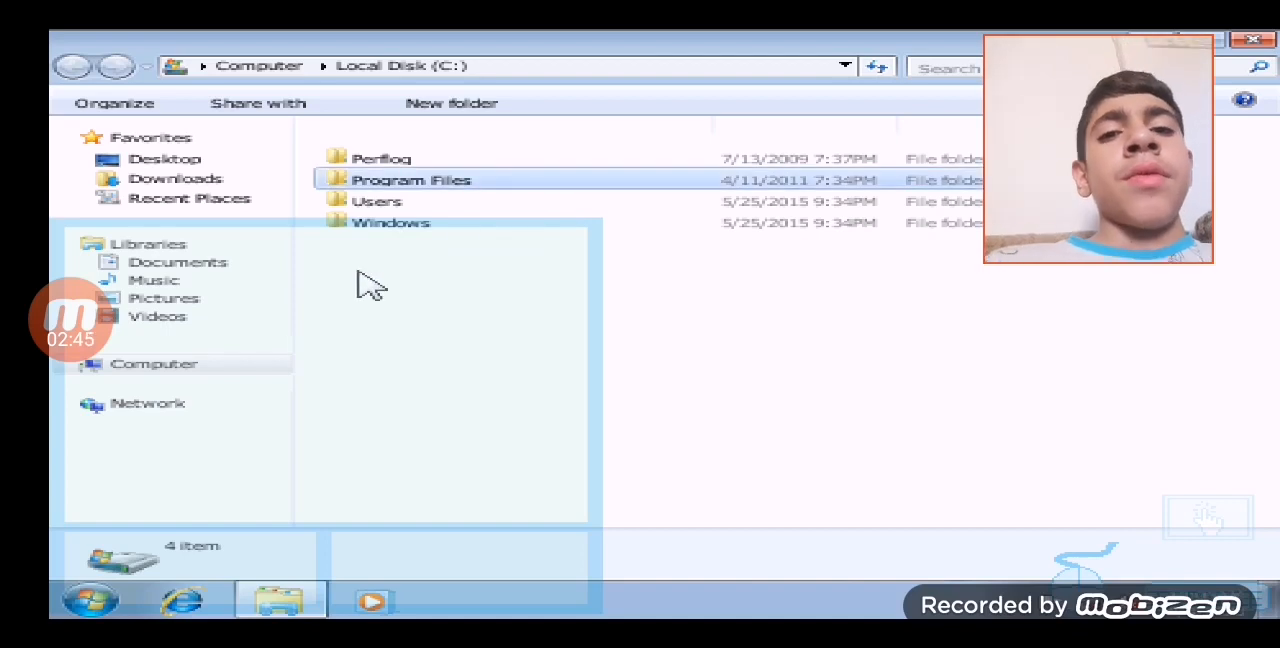
# Open Sample Pictures in the Pictures library, select Jellyfish, then close Explorer
pyautogui.click(164, 298)
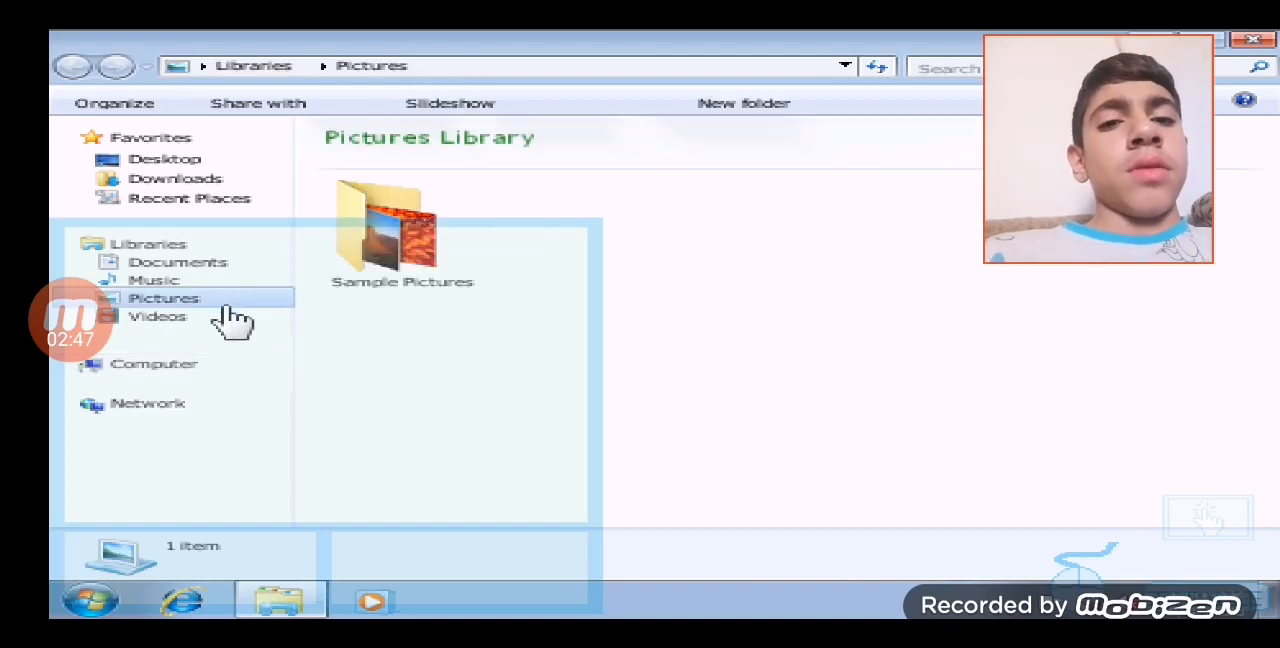
pyautogui.click(402, 230)
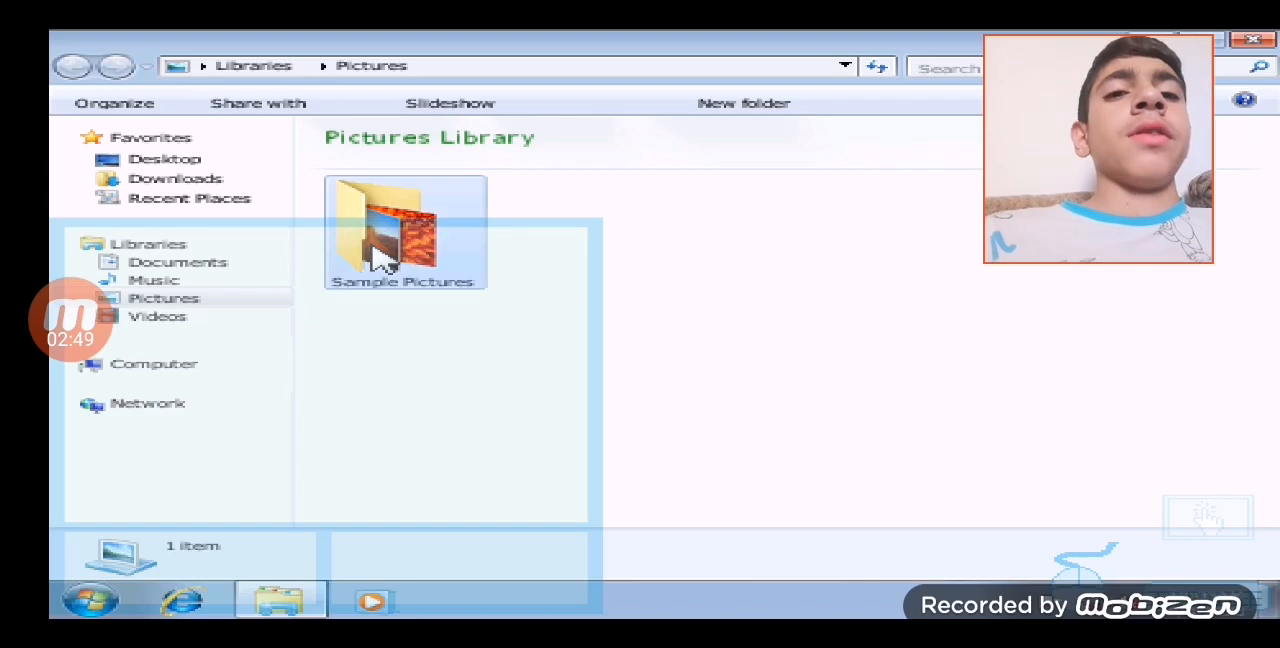
pyautogui.doubleClick(404, 230)
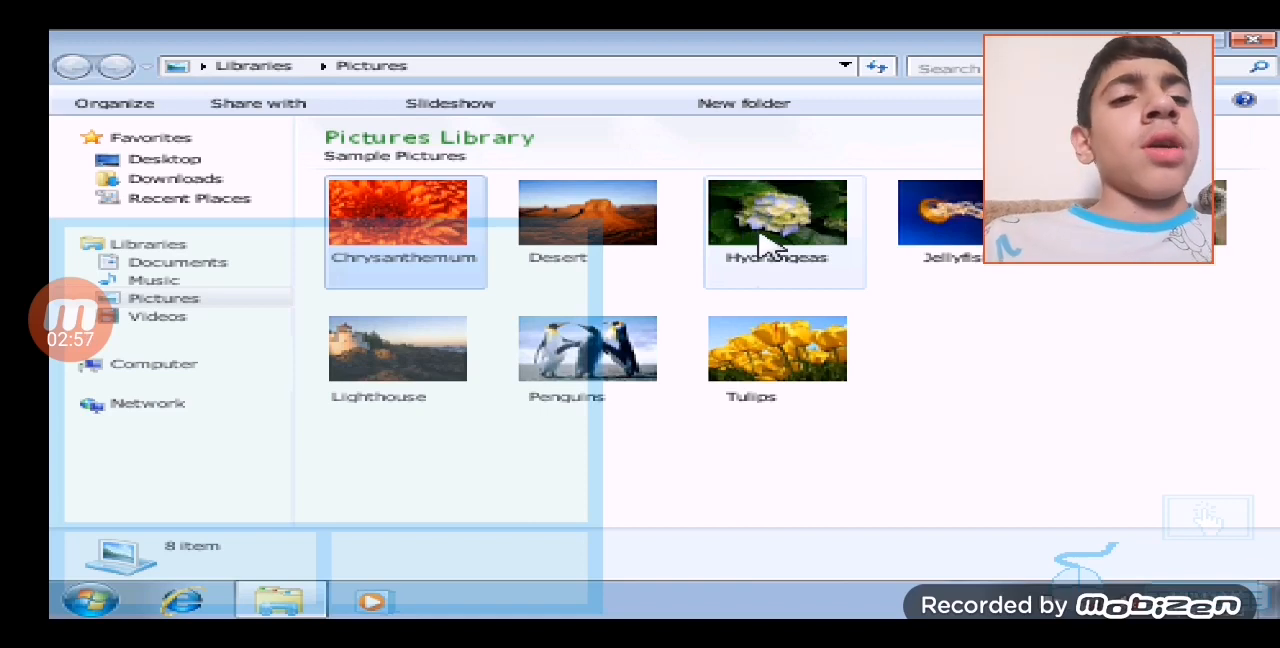
pyautogui.click(950, 230)
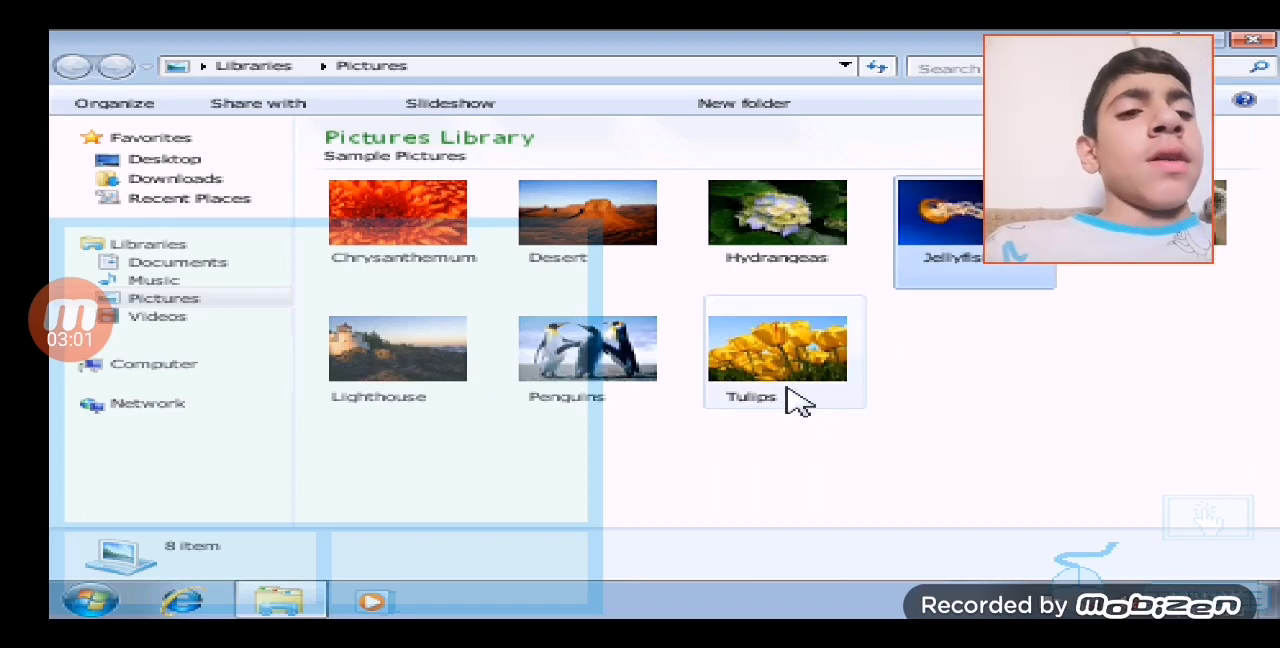
pyautogui.moveTo(750, 344)
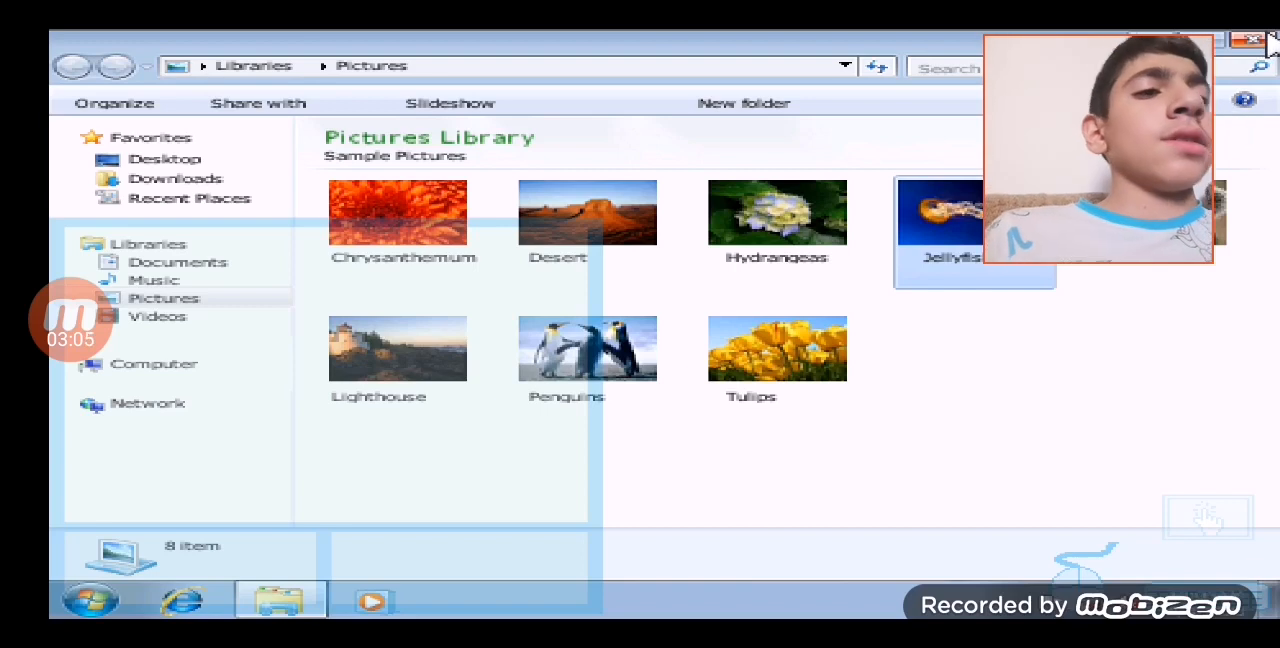
pyautogui.click(1254, 38)
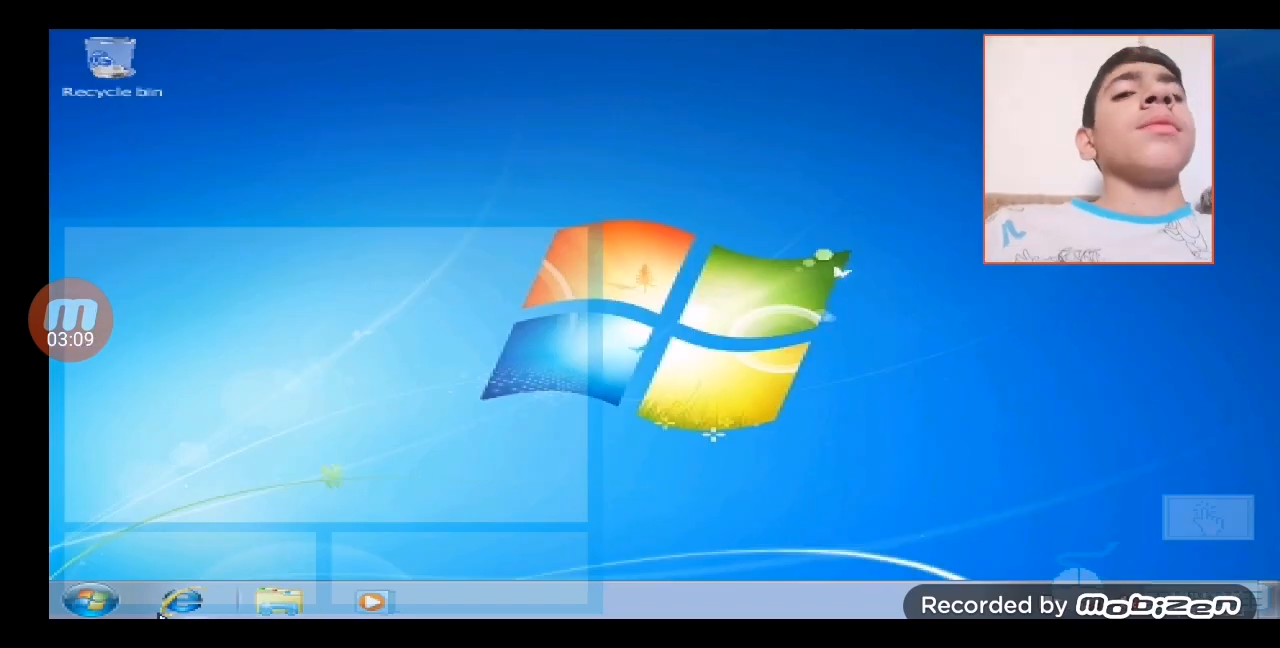
pyautogui.click(184, 600)
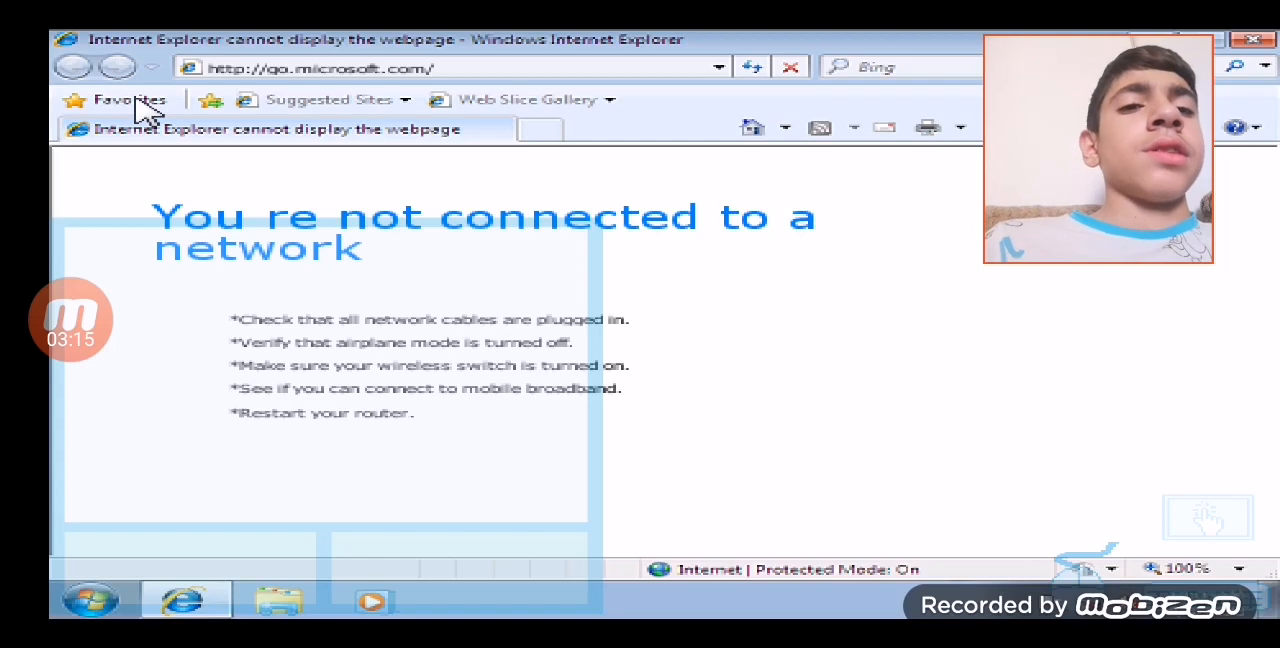
pyautogui.moveTo(870, 214)
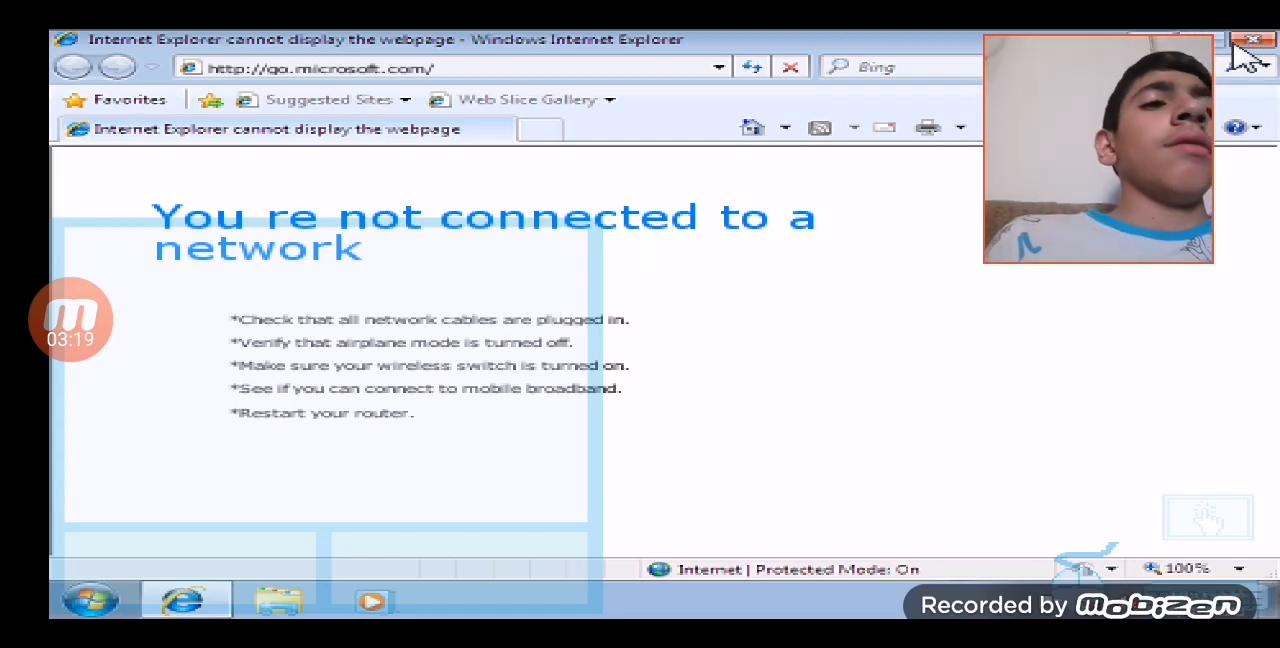
pyautogui.click(1254, 40)
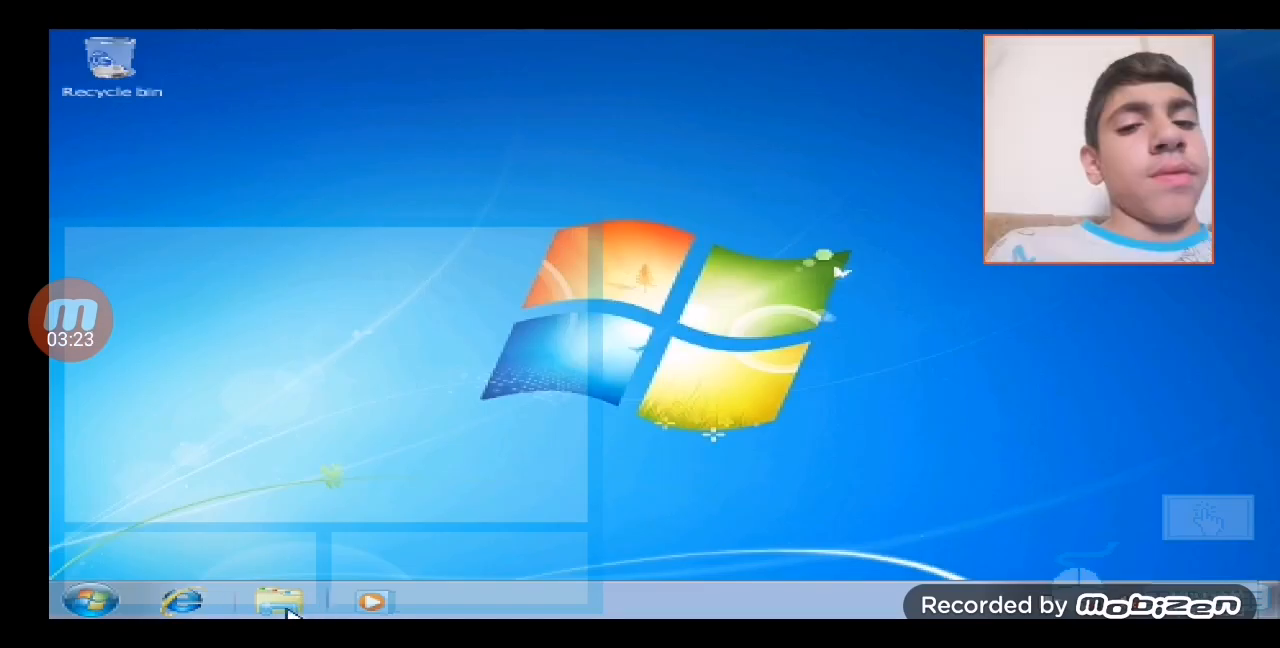
pyautogui.click(278, 600)
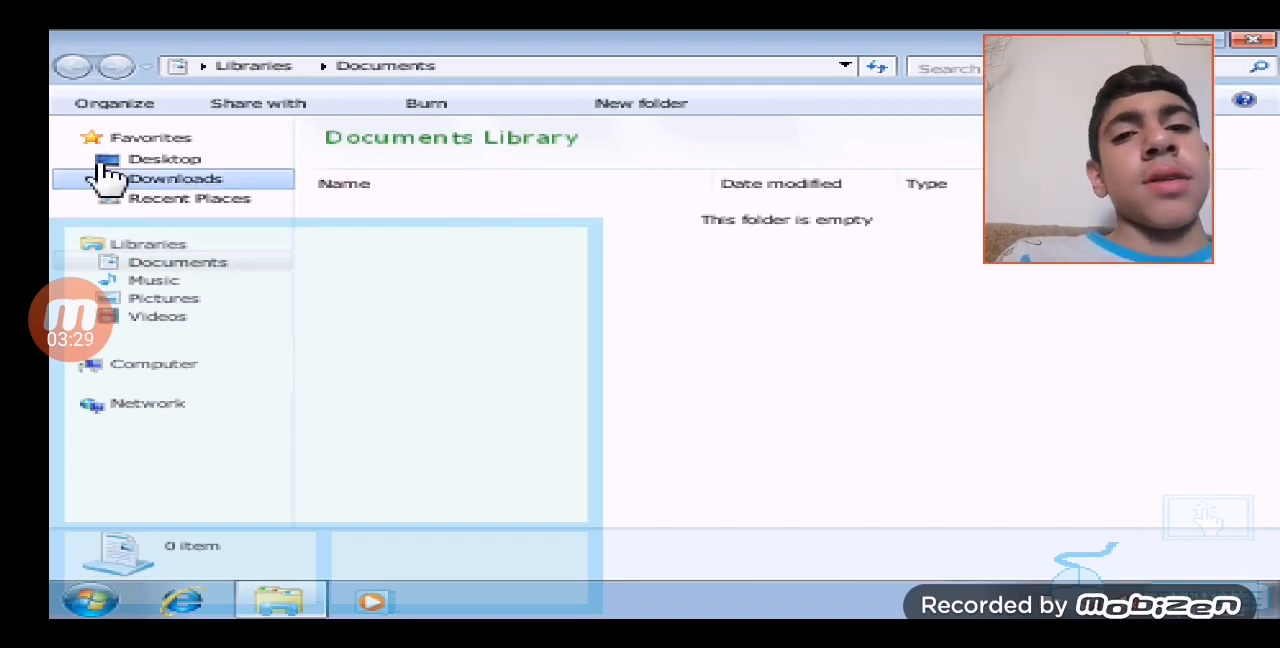
pyautogui.click(164, 158)
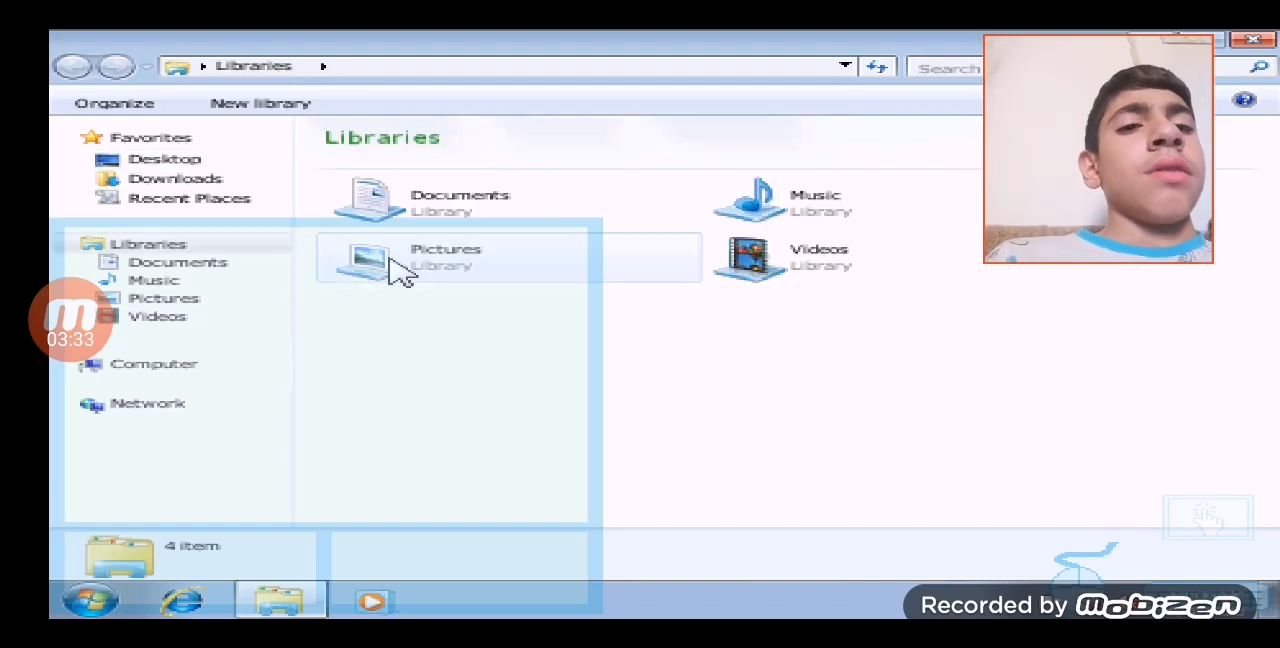
pyautogui.moveTo(760, 200)
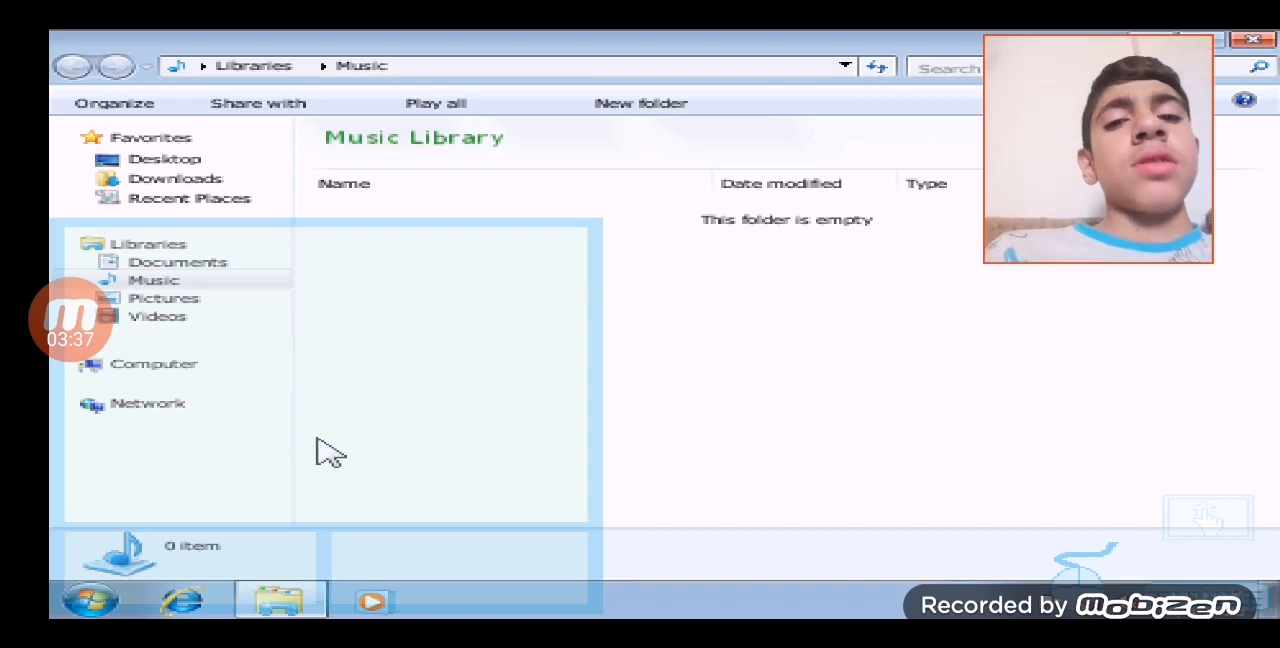
pyautogui.click(148, 404)
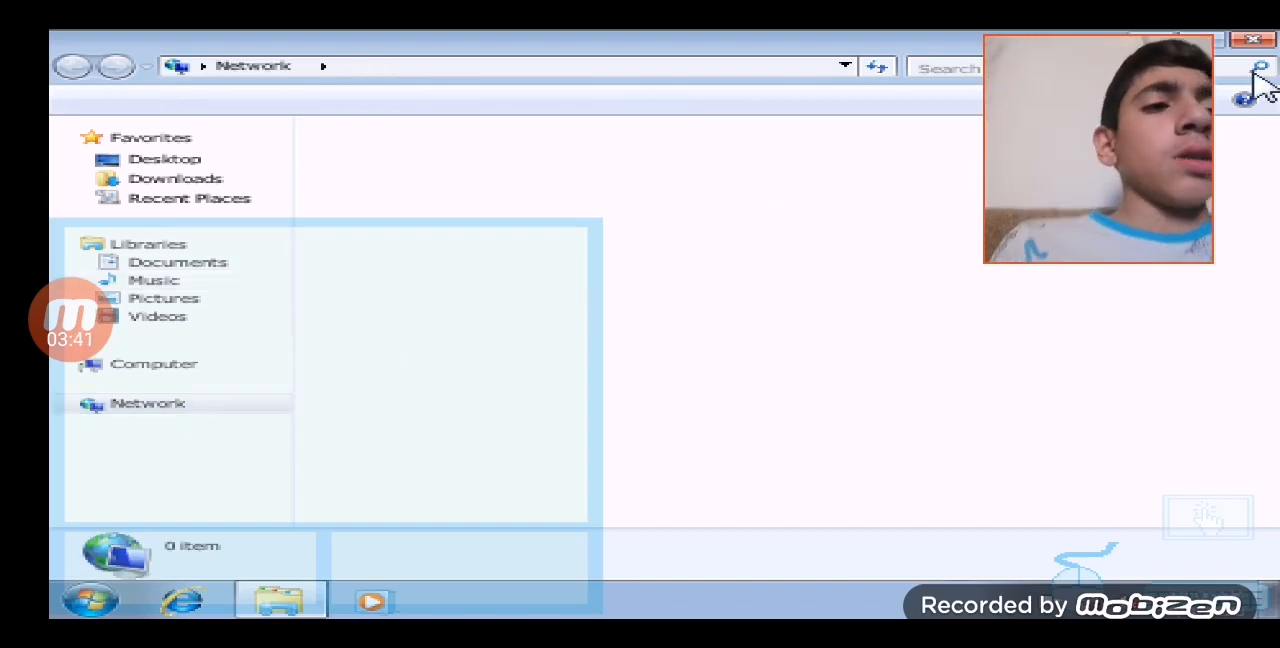
pyautogui.click(1252, 40)
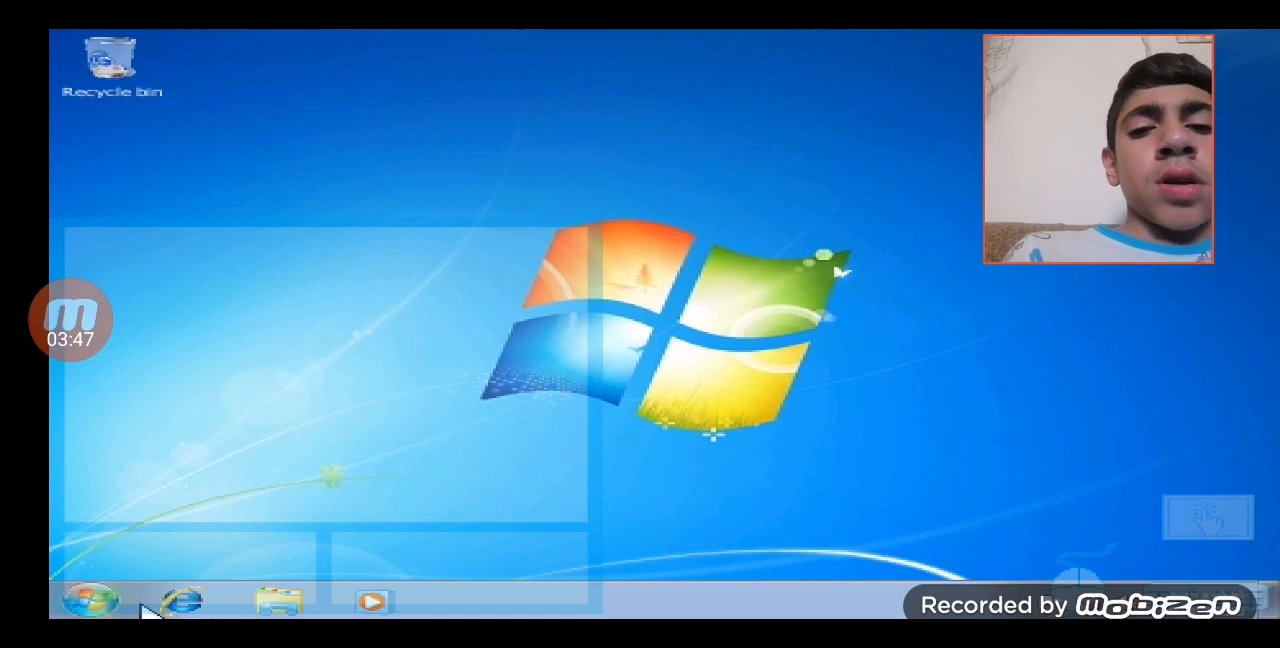
# Close the Music library, dismiss the Start menu, then open the Android user folder
pyautogui.click(88, 600)
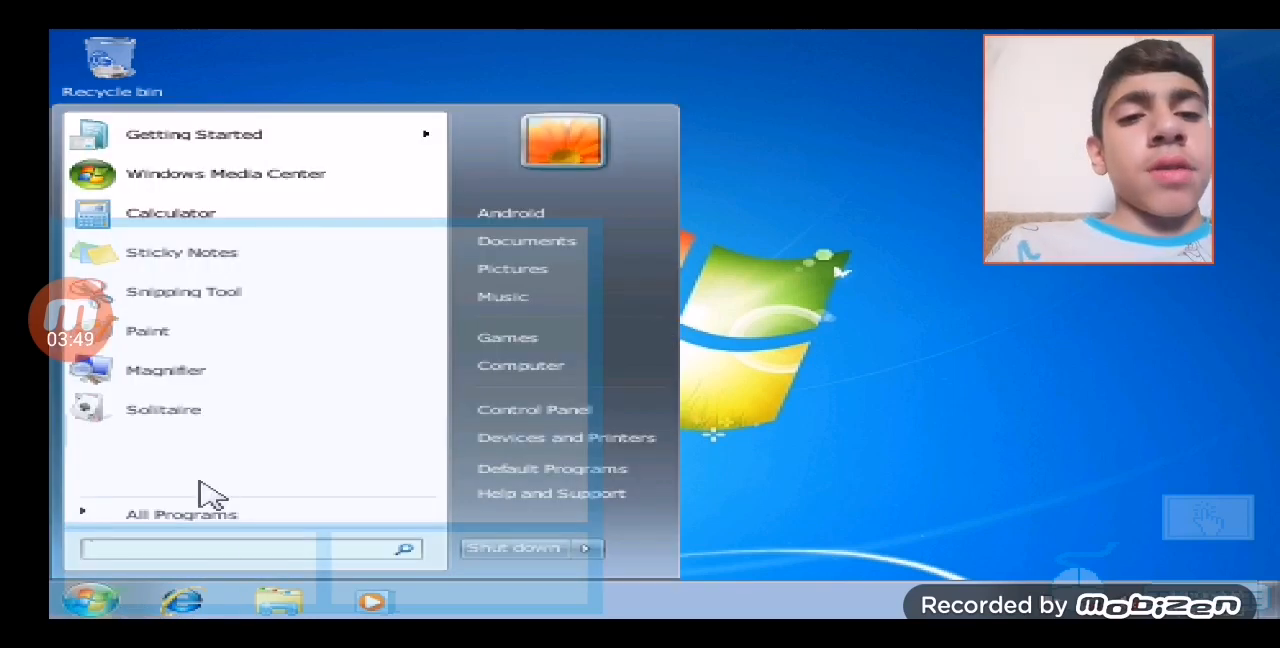
pyautogui.moveTo(552, 494)
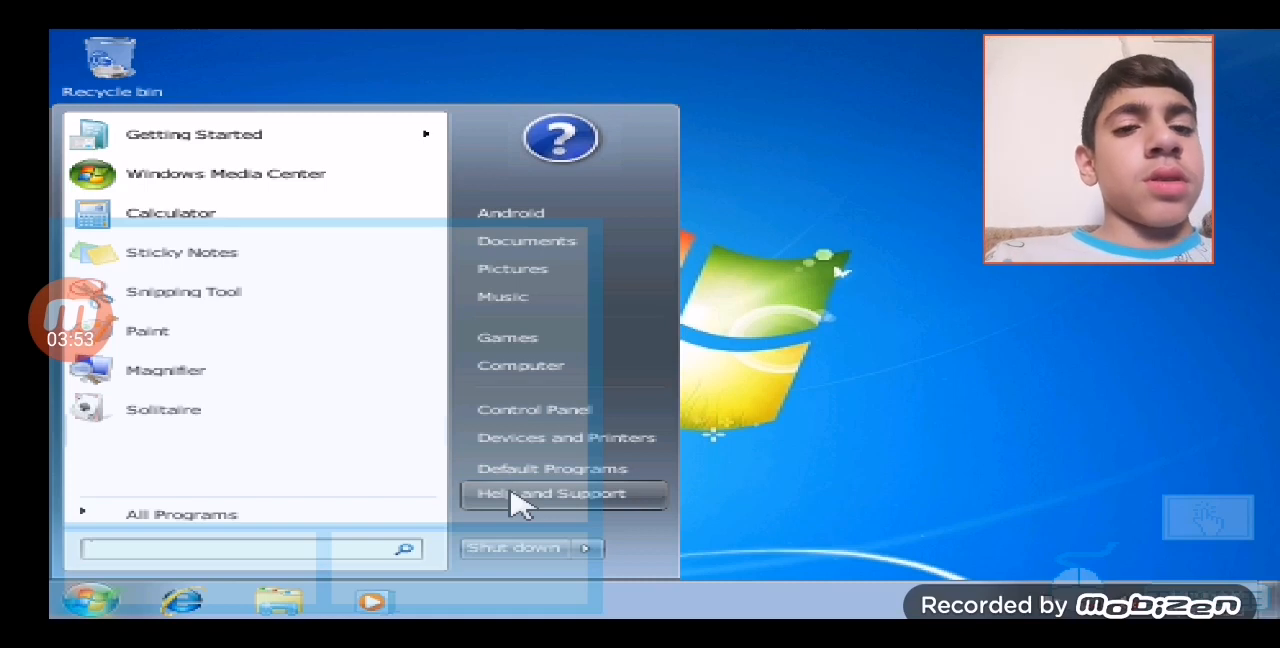
pyautogui.moveTo(530, 468)
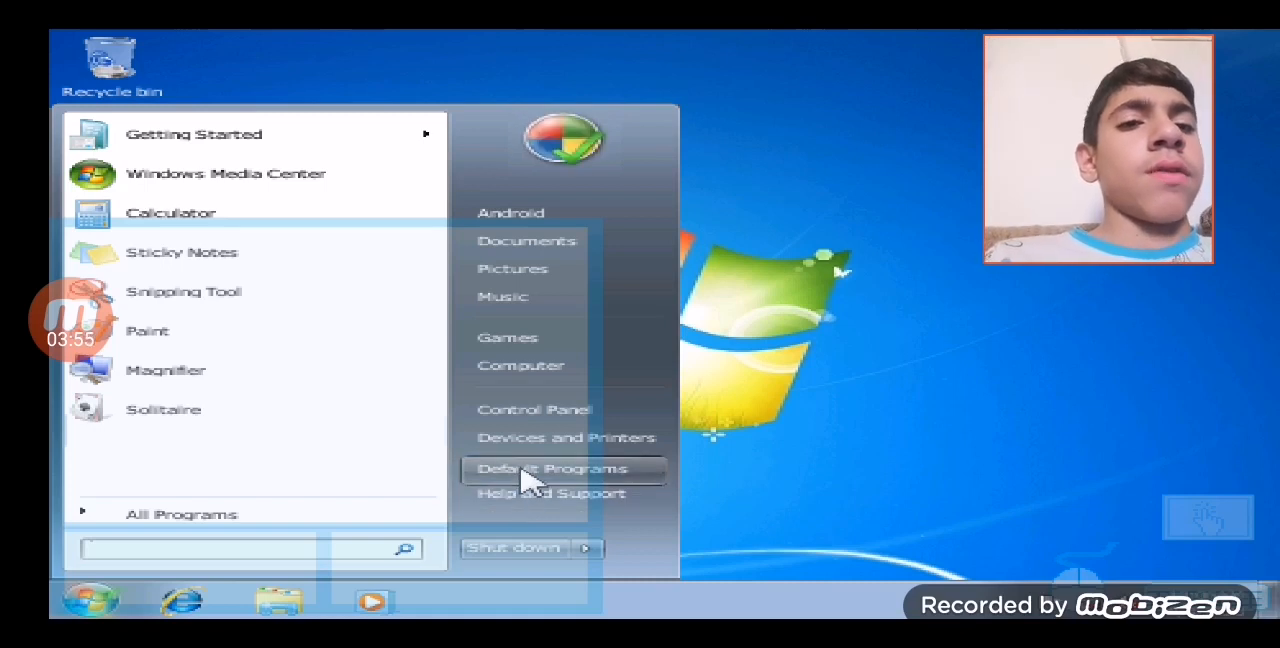
pyautogui.moveTo(564, 438)
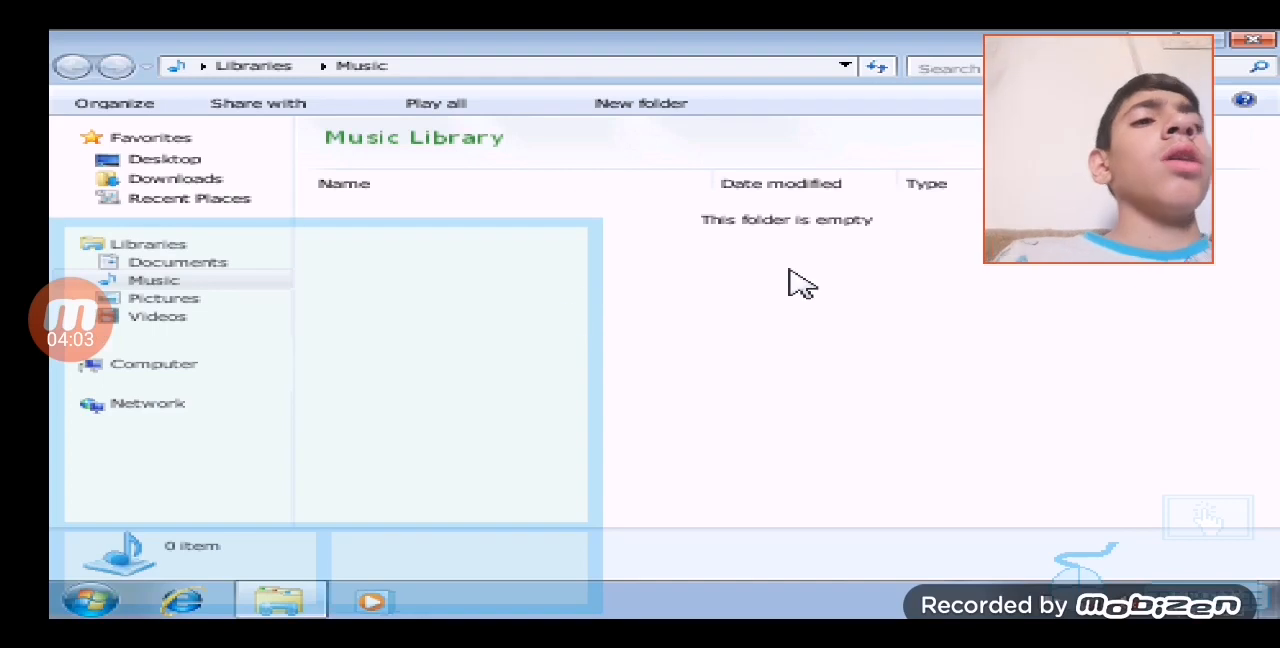
pyautogui.click(1252, 38)
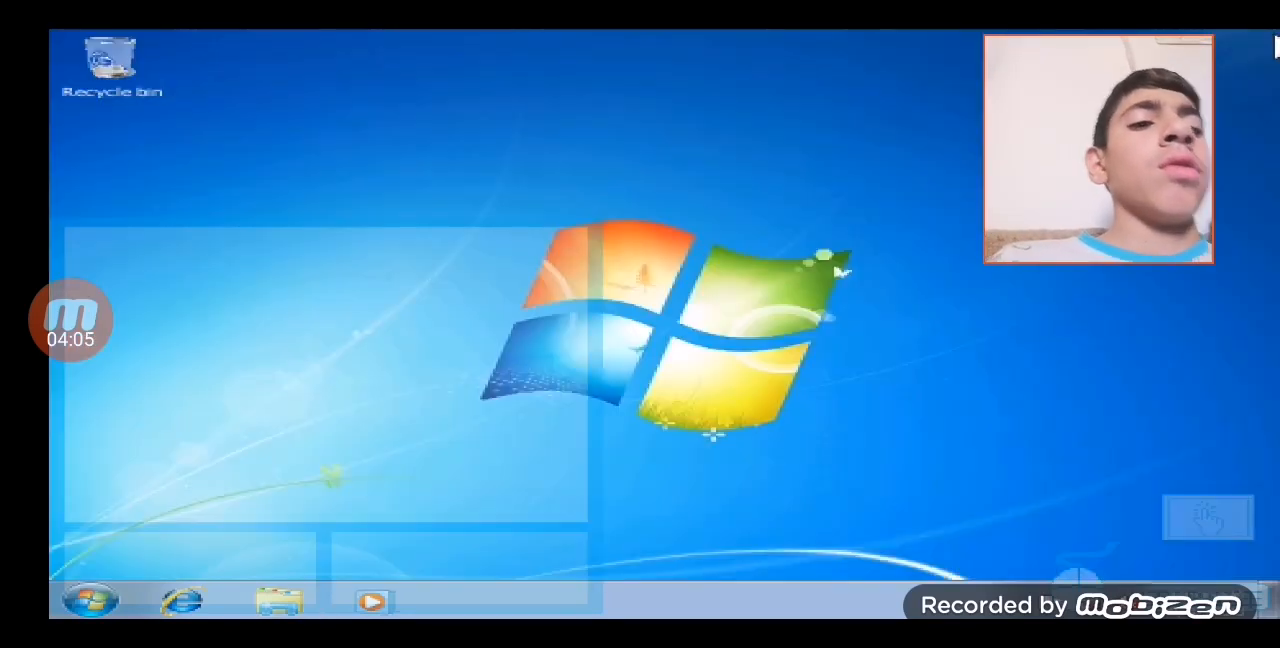
pyautogui.click(88, 598)
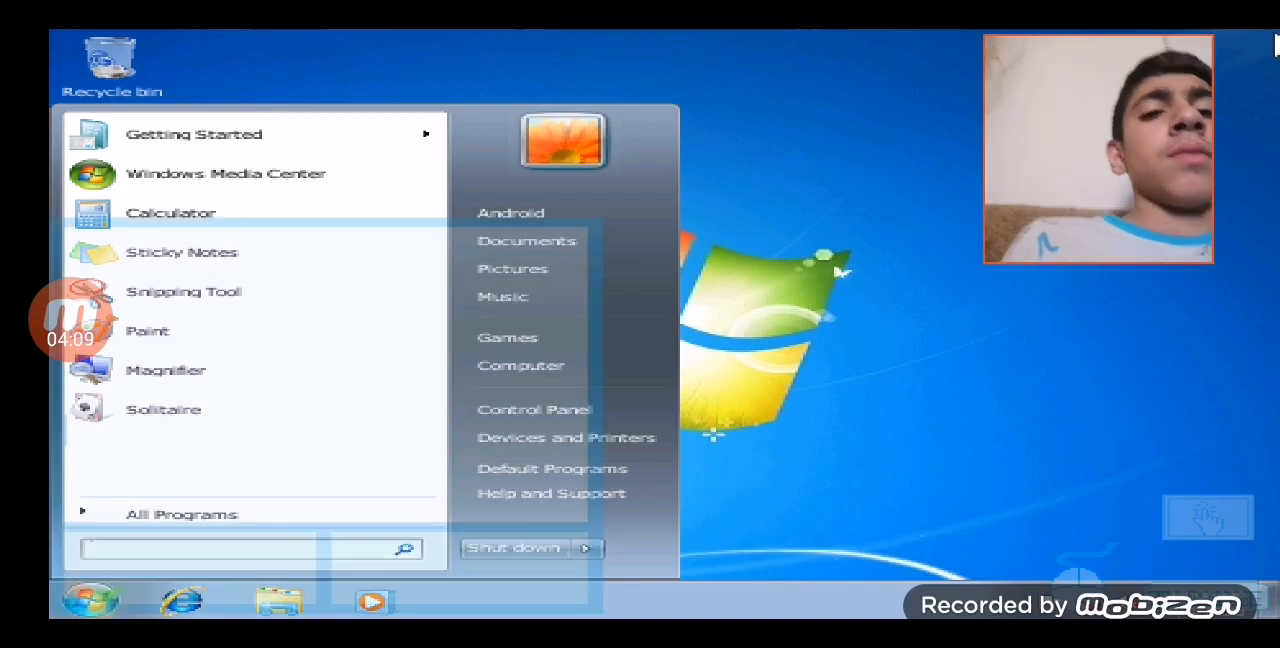
pyautogui.moveTo(804, 218)
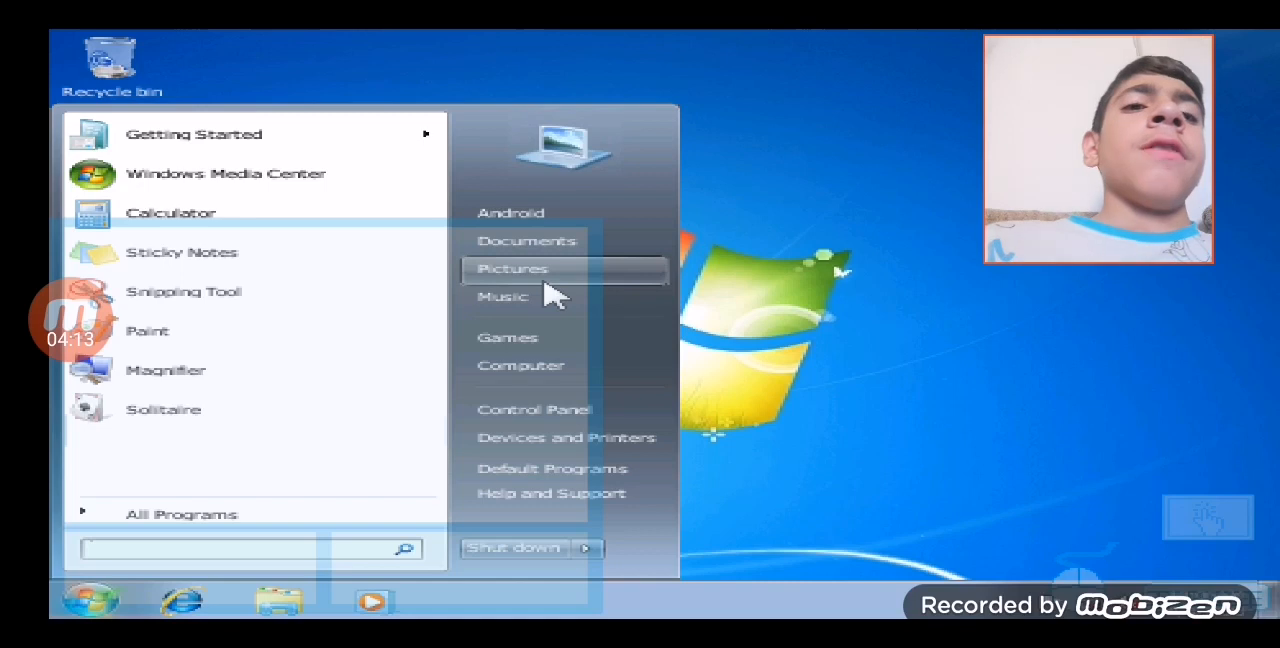
pyautogui.click(512, 268)
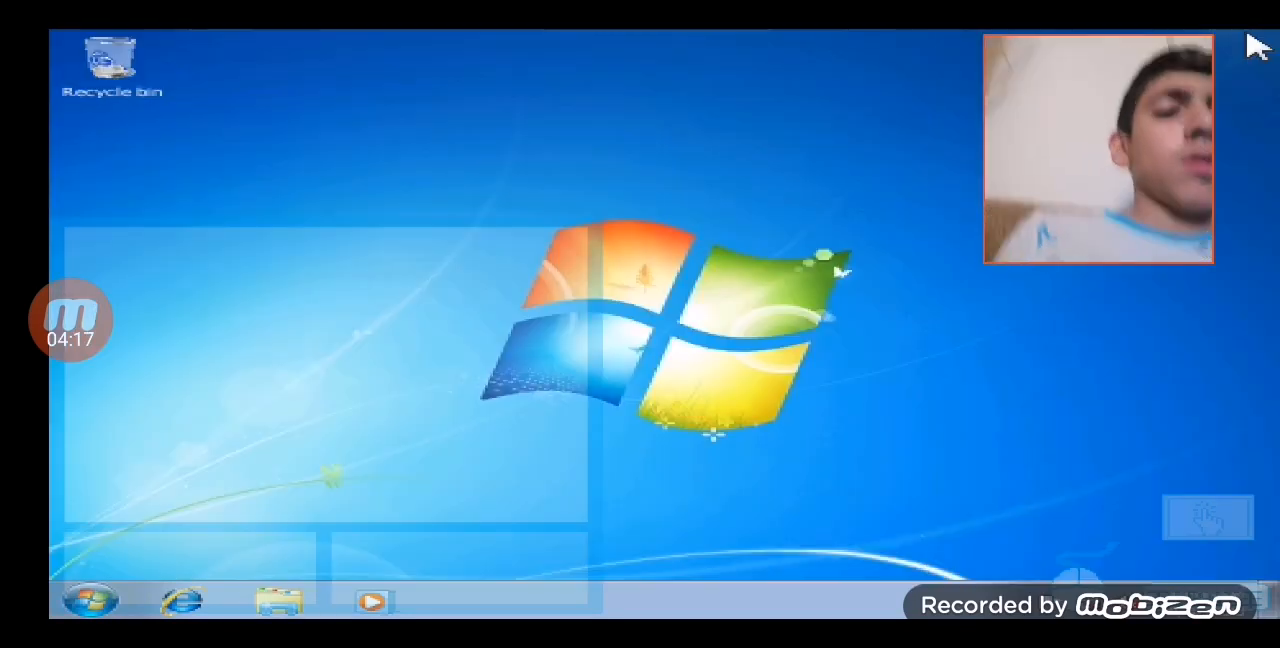
pyautogui.moveTo(242, 548)
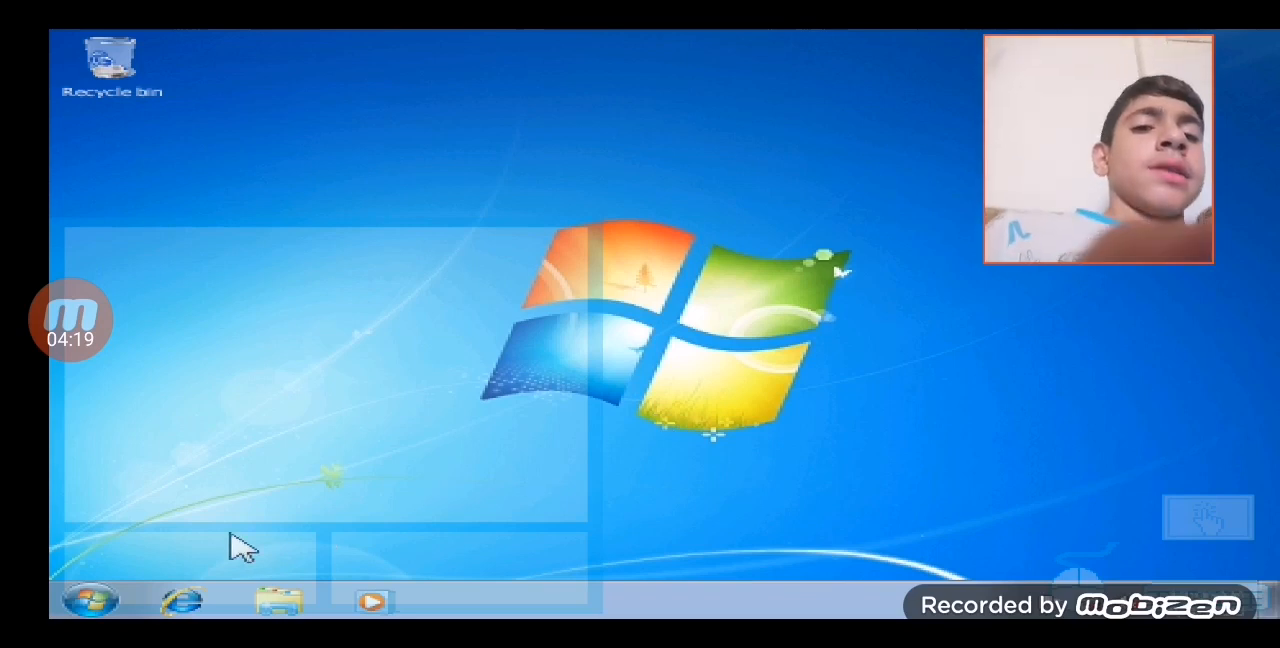
pyautogui.click(90, 600)
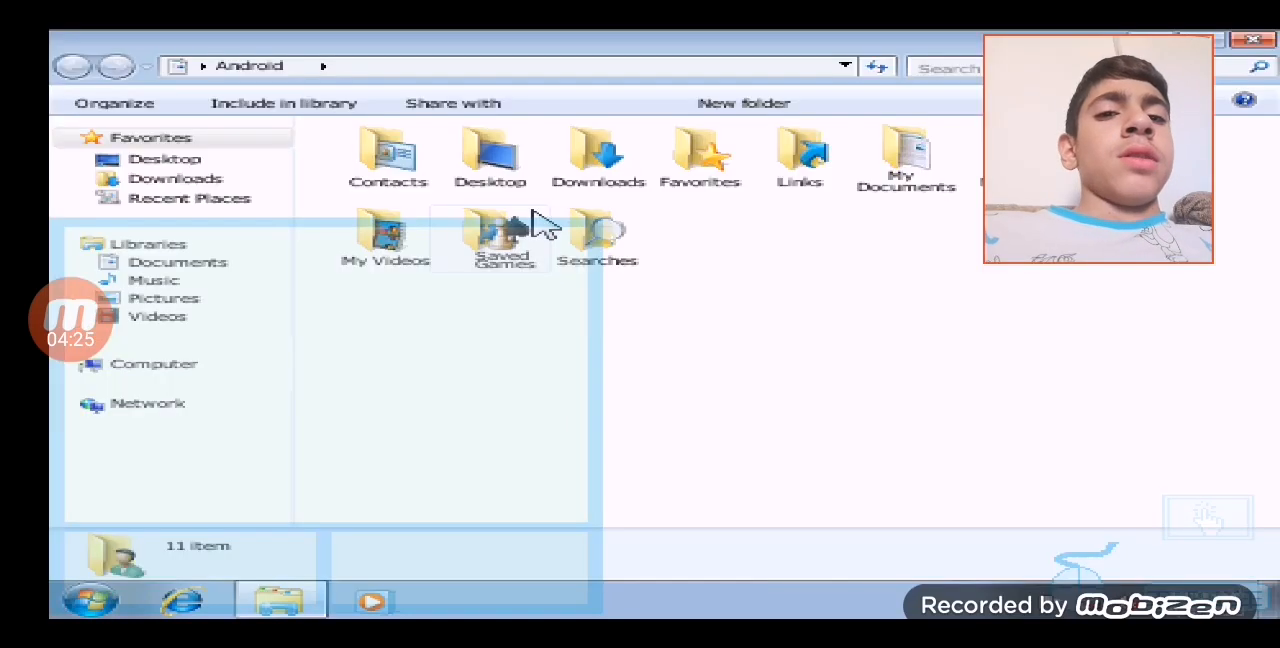
pyautogui.moveTo(424, 190)
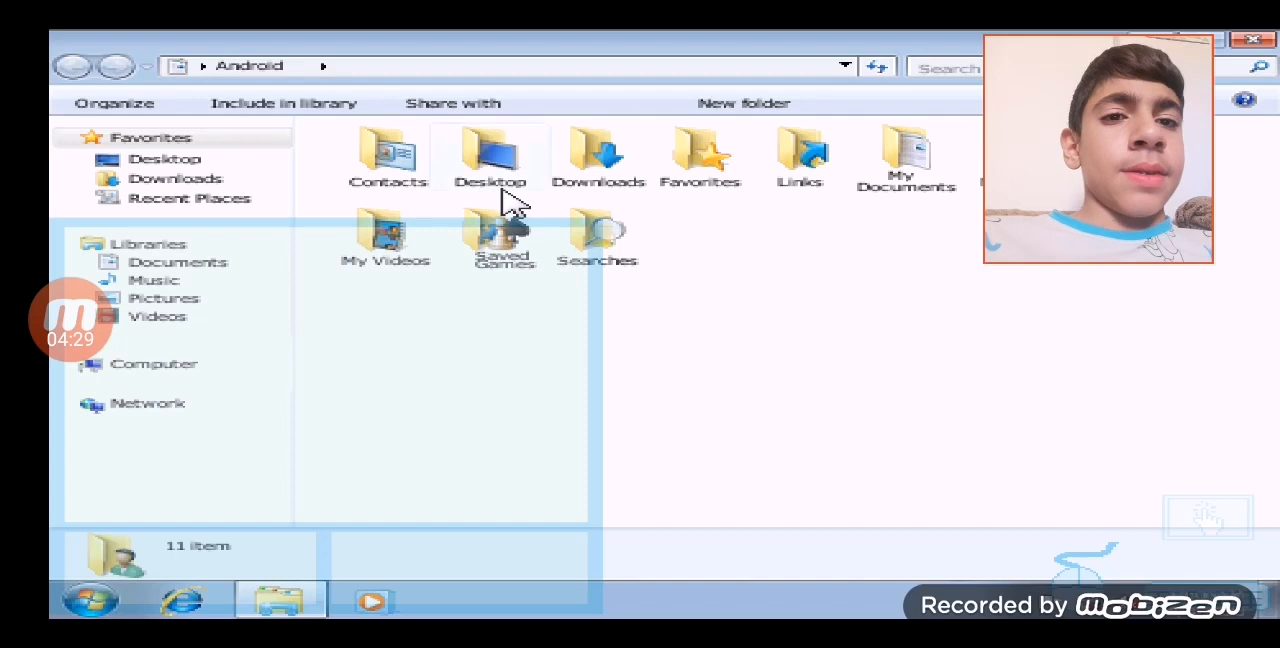
pyautogui.moveTo(680, 150)
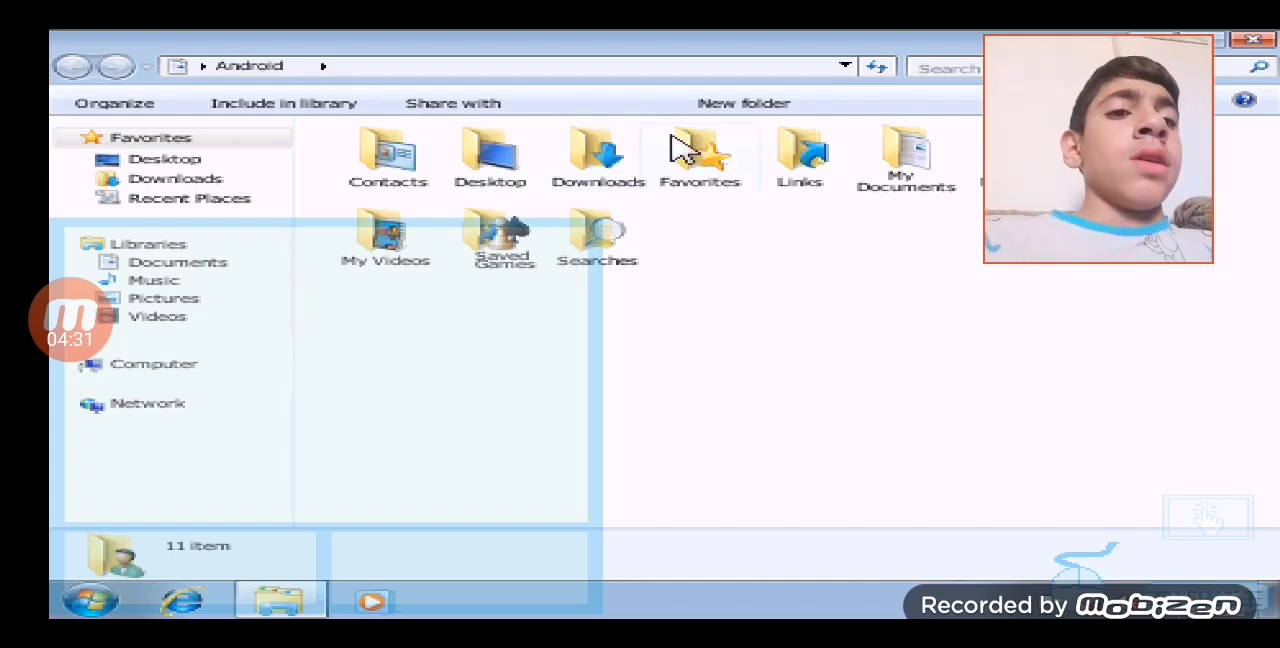
pyautogui.moveTo(876, 160)
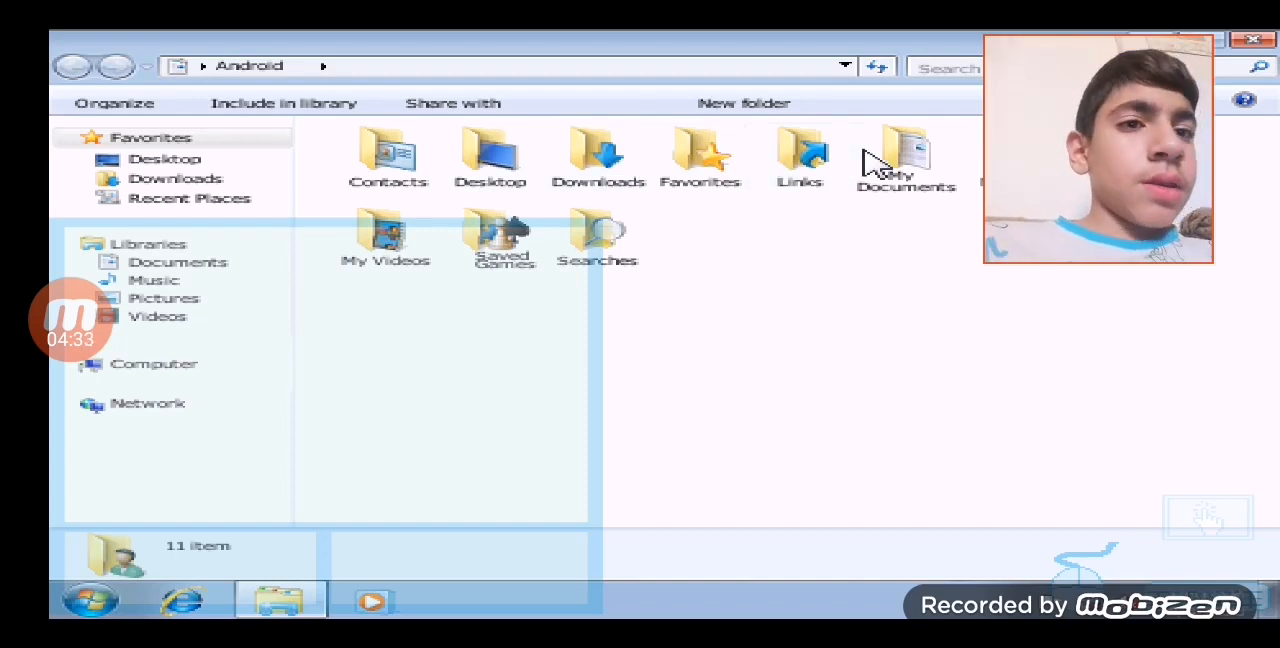
pyautogui.moveTo(476, 330)
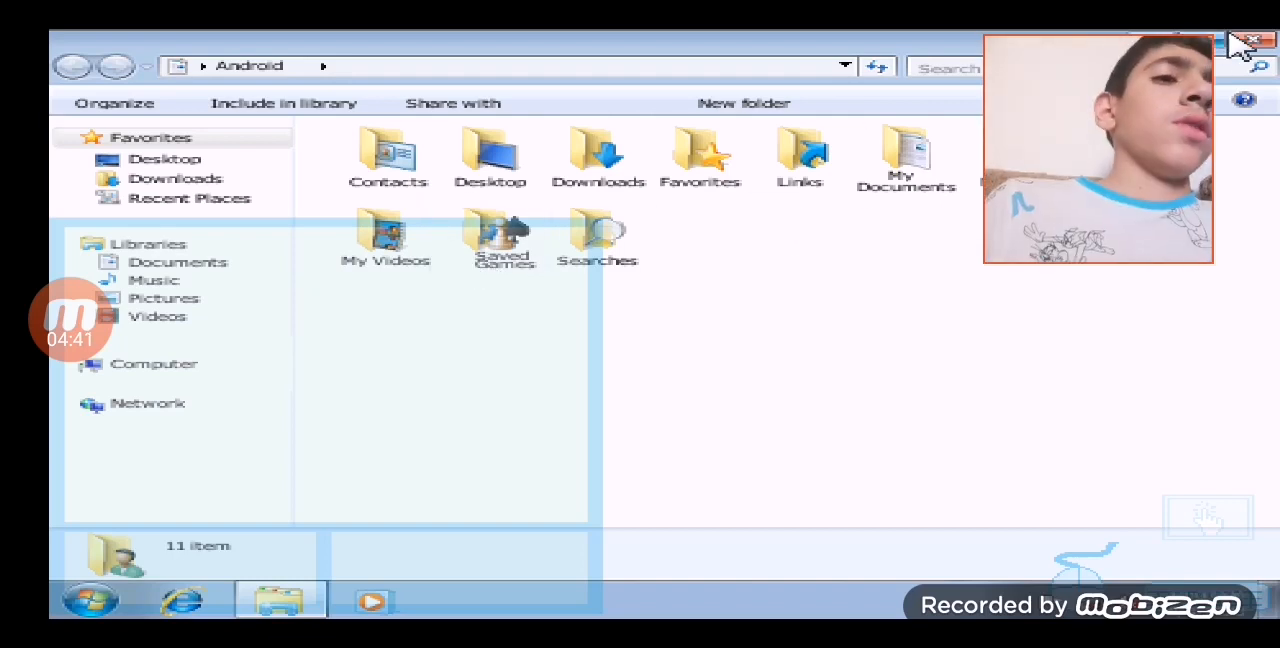
# Close the Android folder window and bring up the Start menu
pyautogui.click(1256, 40)
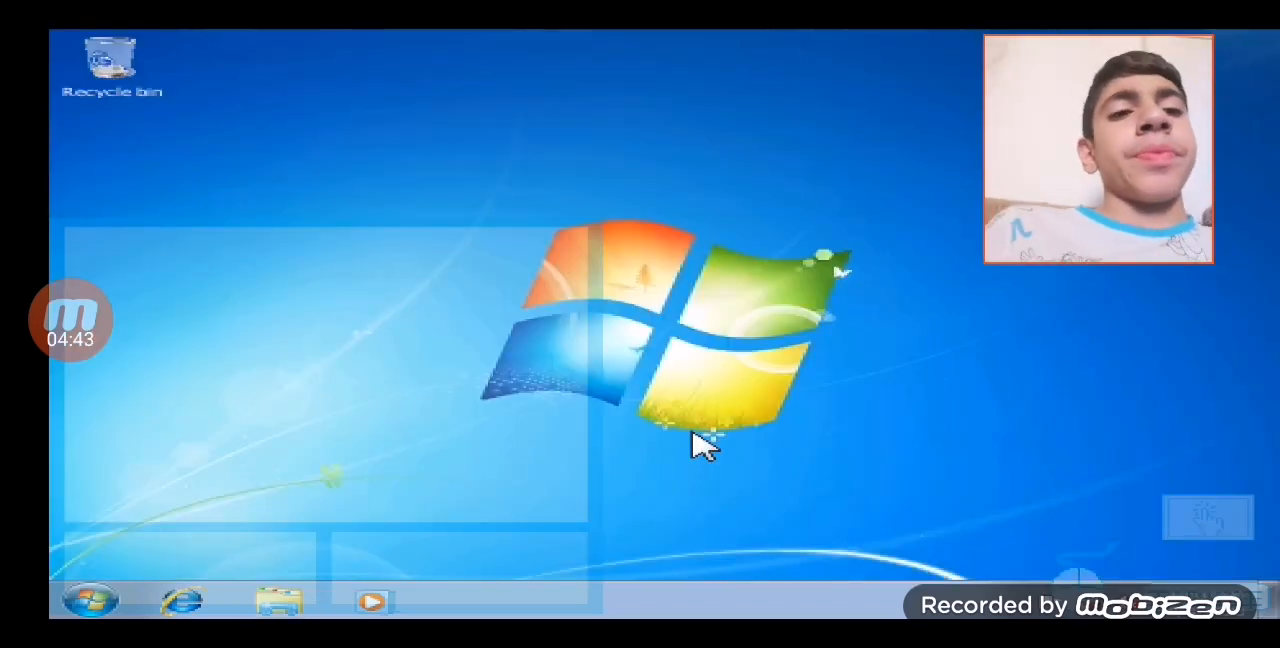
pyautogui.click(88, 600)
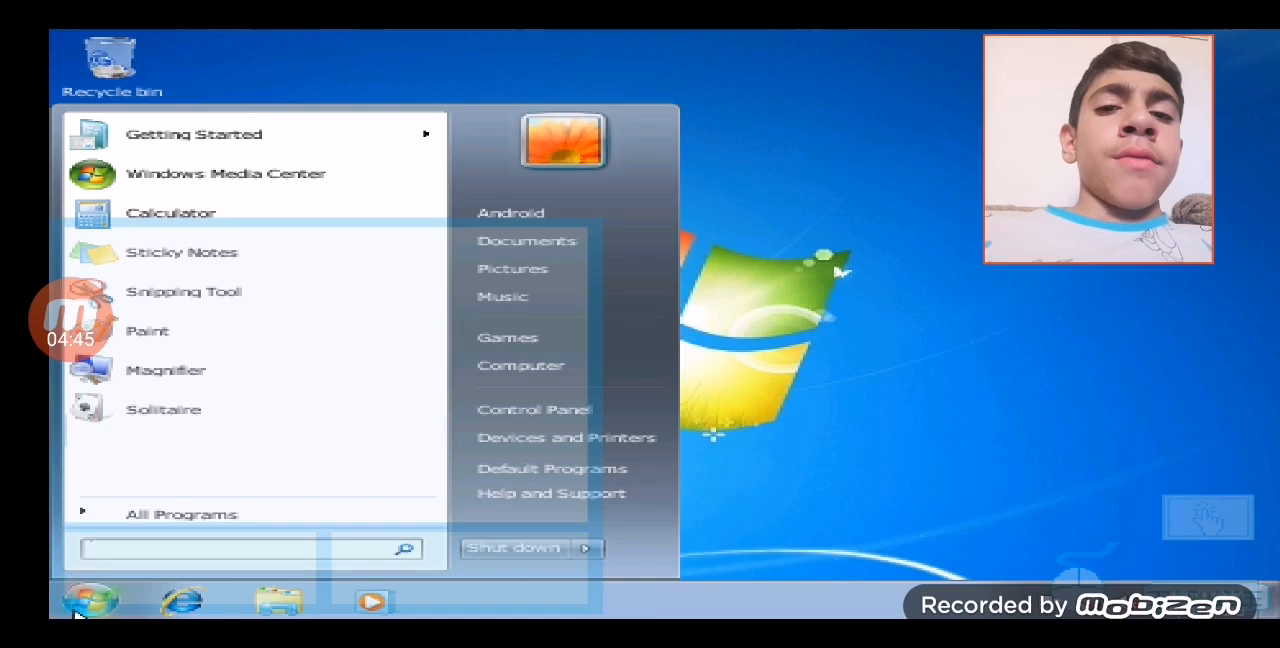
pyautogui.moveTo(220, 418)
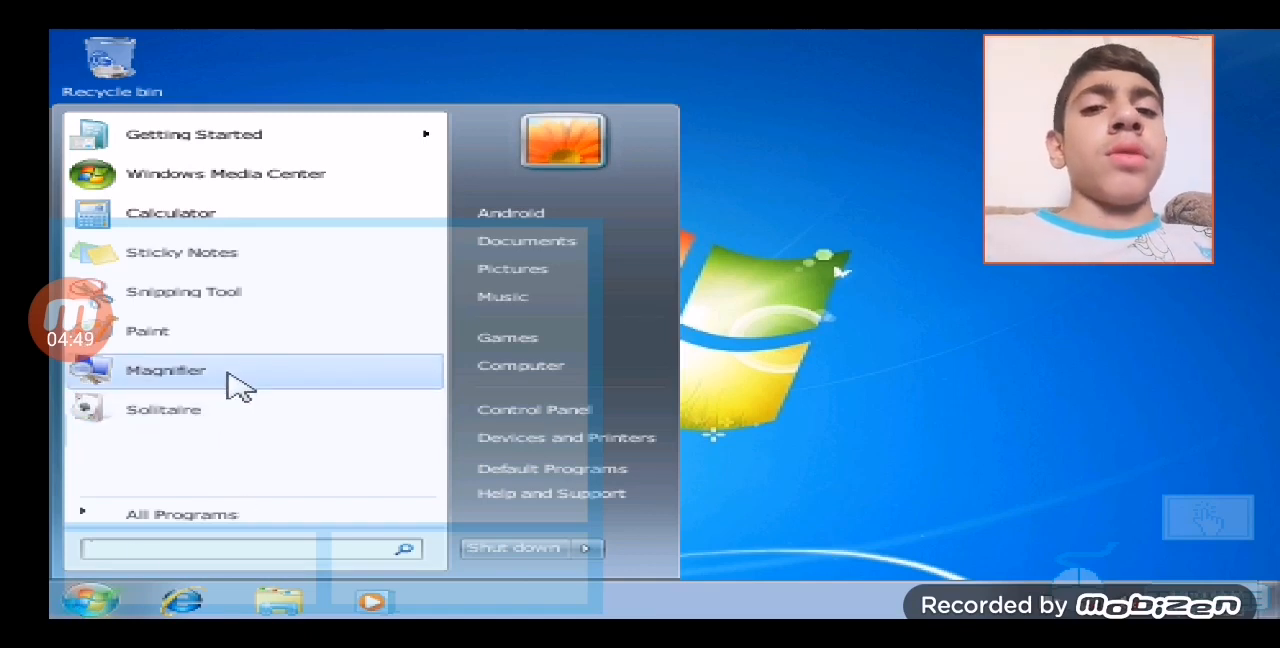
# Launch Paint and dab black brush strokes on the blank canvas
pyautogui.click(148, 330)
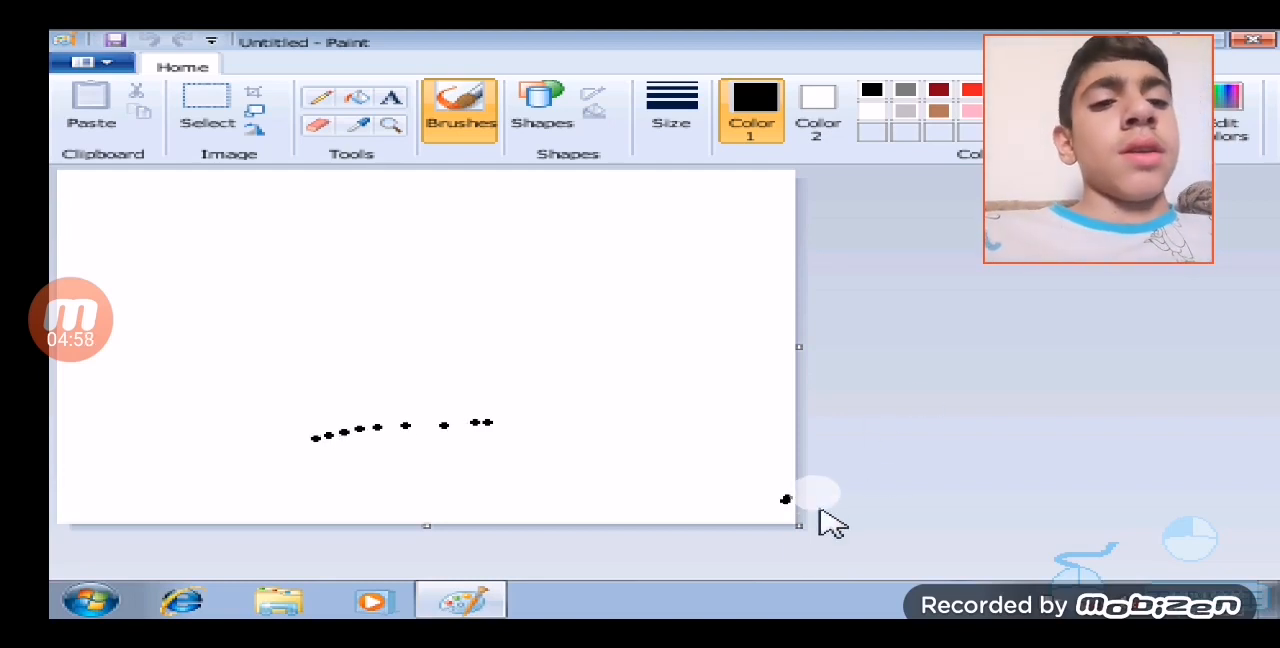
pyautogui.moveTo(1050, 504)
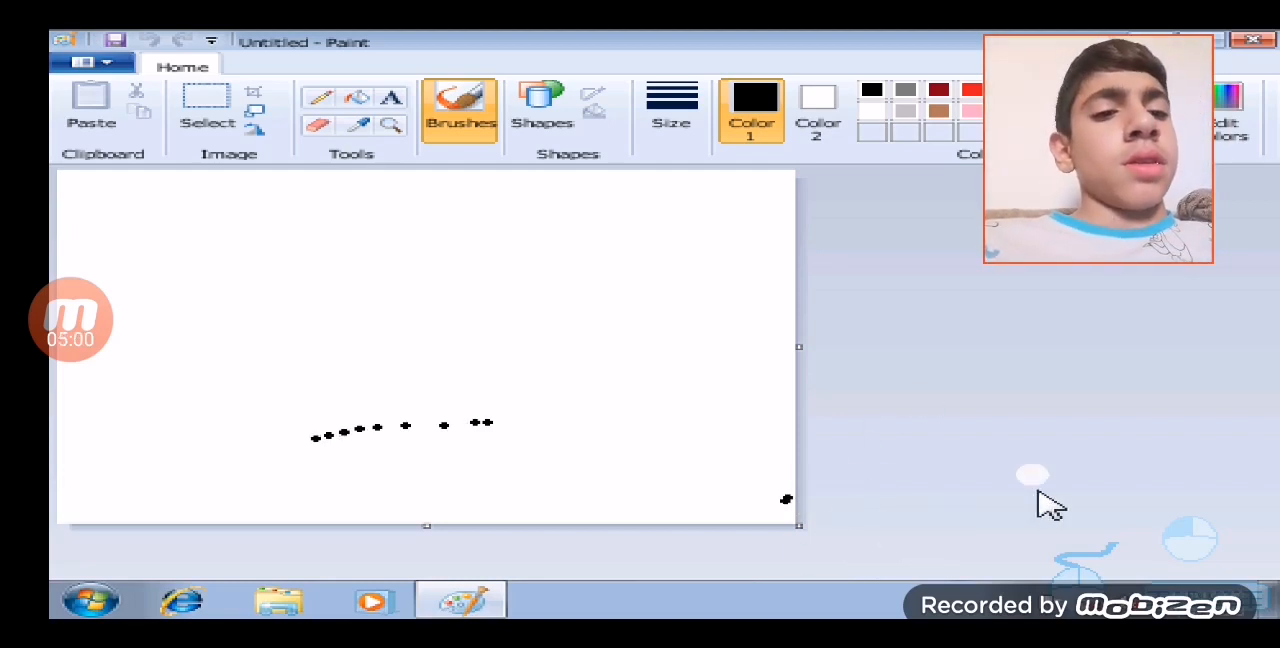
pyautogui.moveTo(930, 556)
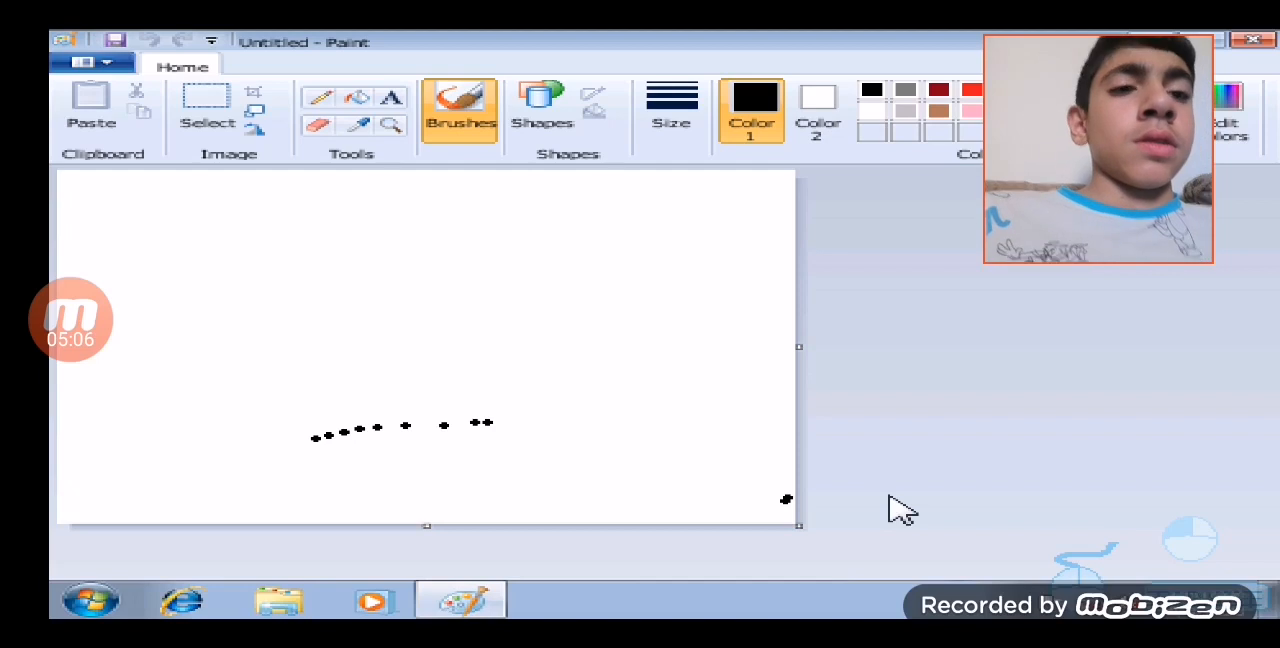
pyautogui.moveTo(264, 320); pyautogui.dragTo(276, 520)
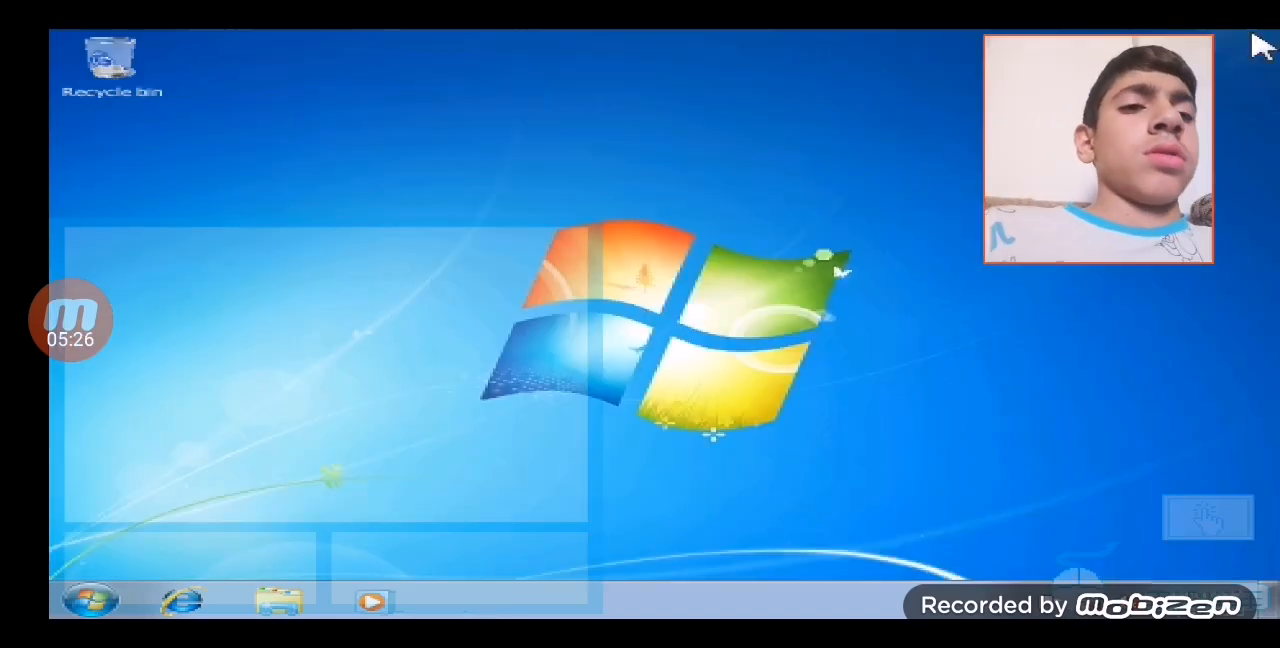
pyautogui.moveTo(428, 408)
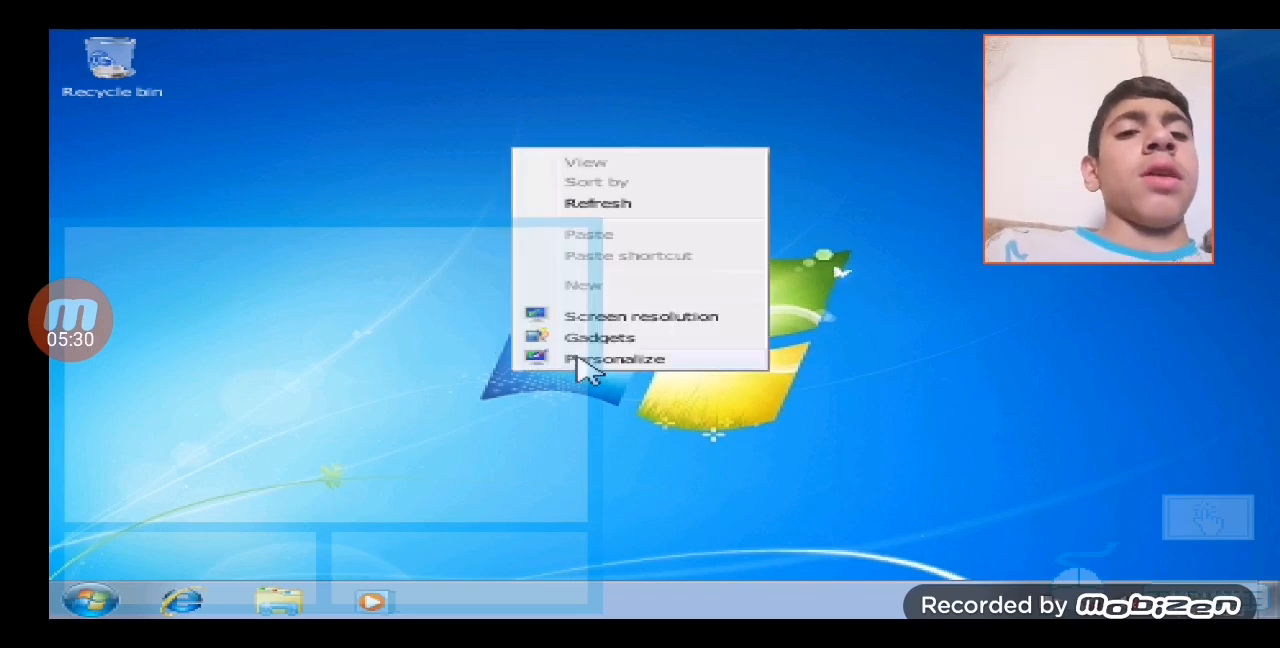
# In Personalization, apply the Architecture theme and check the new wallpaper
pyautogui.click(616, 360)
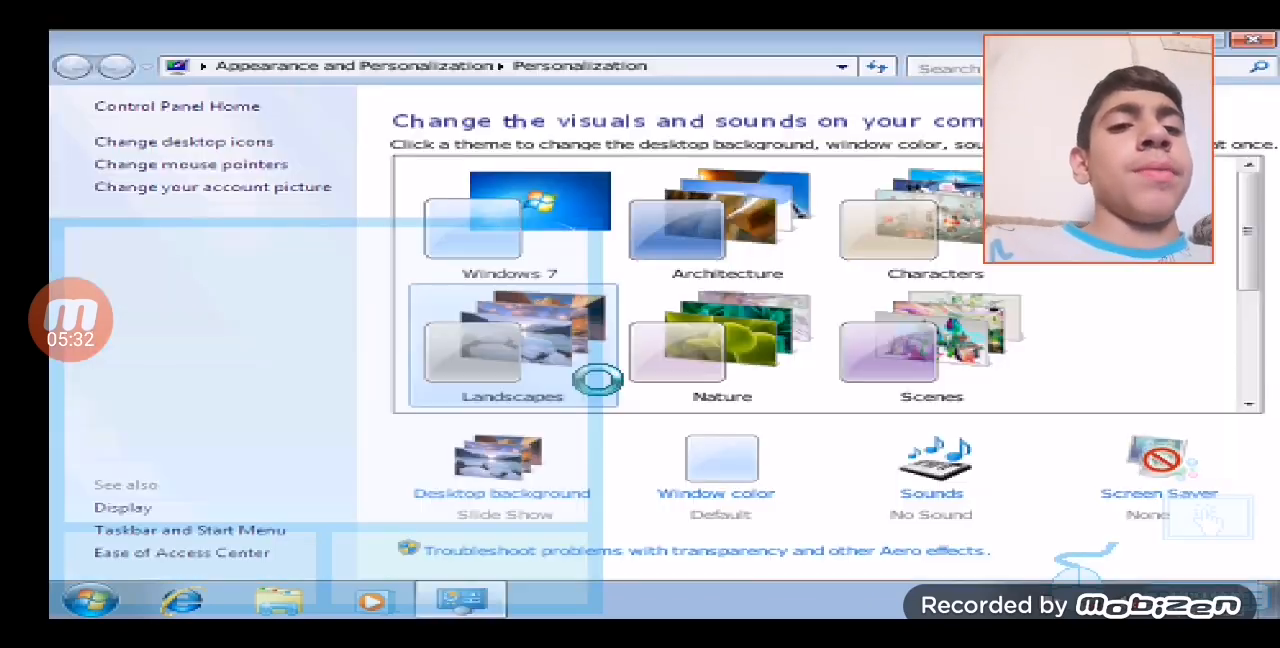
pyautogui.click(728, 220)
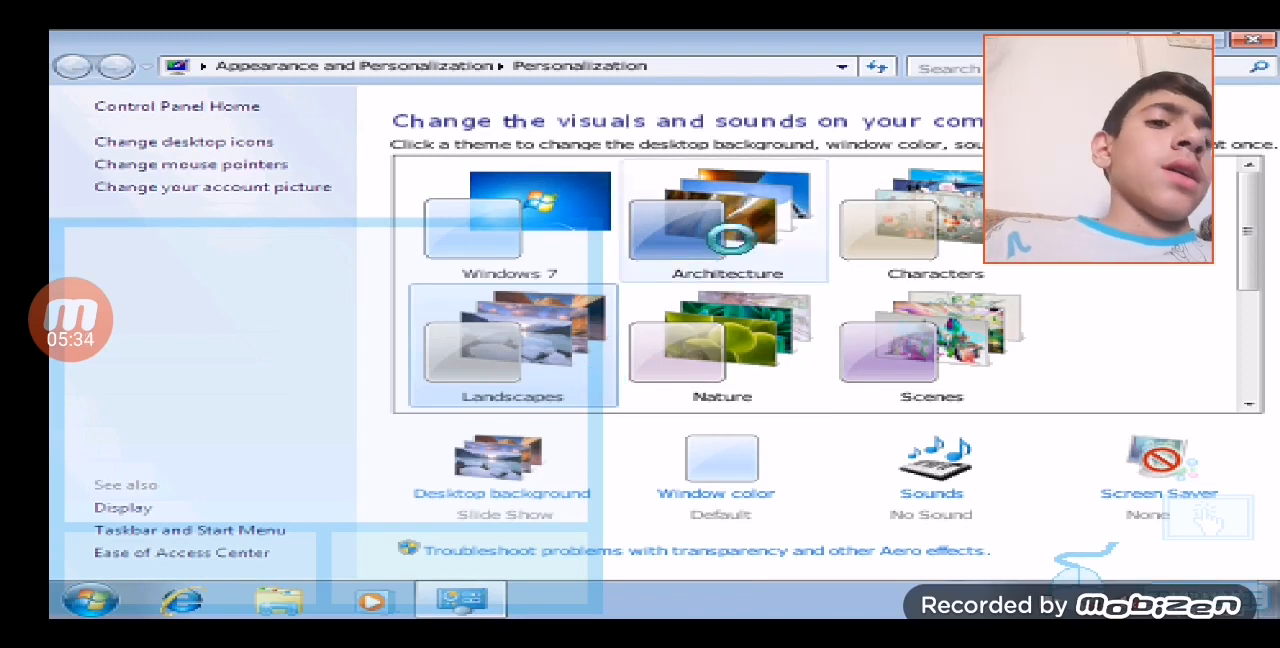
pyautogui.click(724, 220)
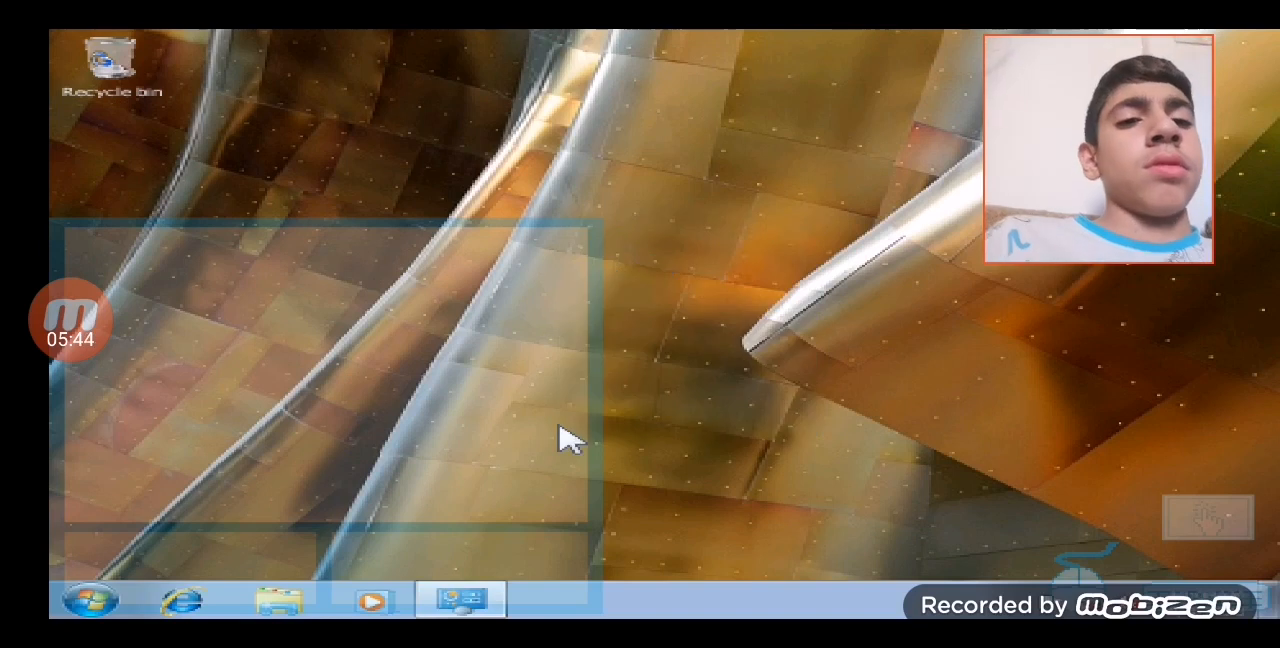
pyautogui.moveTo(460, 596)
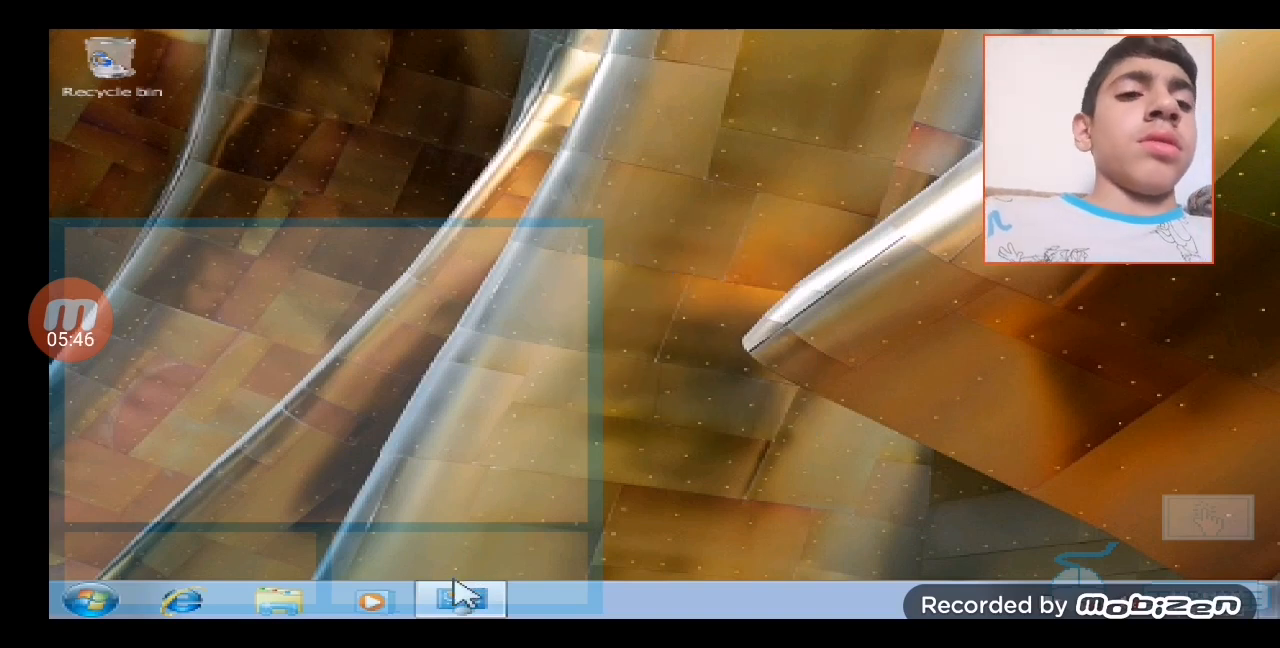
# Return to Personalization and apply the Scenes turtle-island theme
pyautogui.click(460, 598)
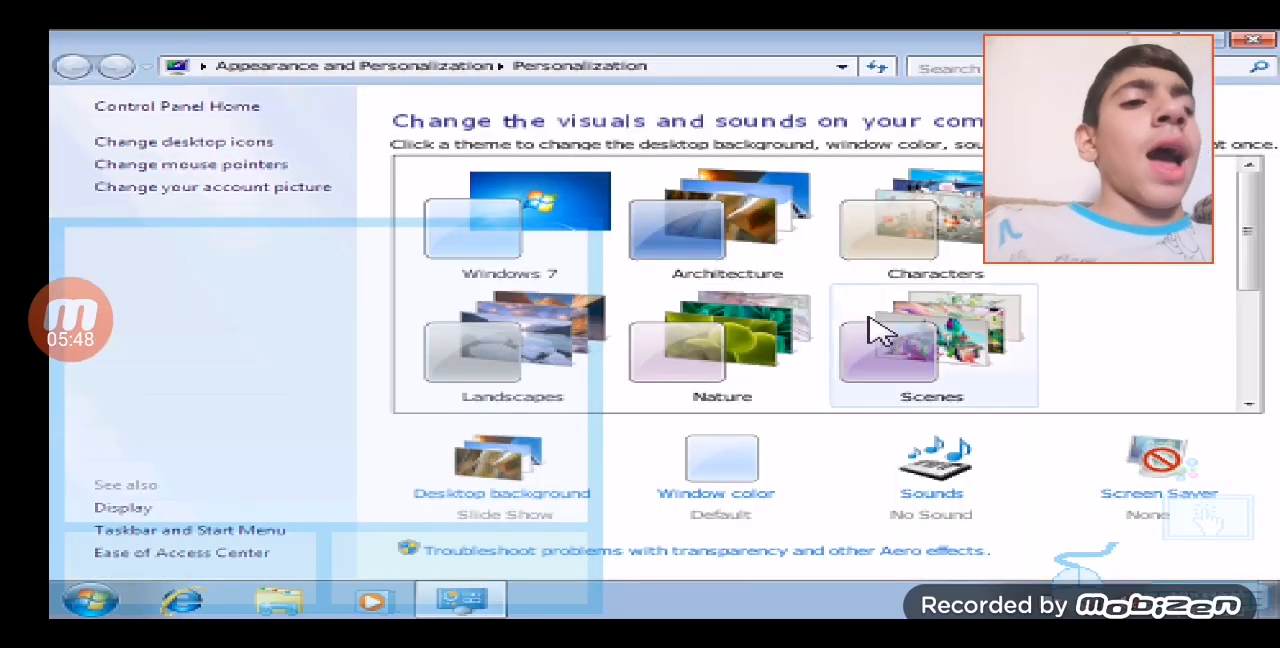
pyautogui.click(932, 220)
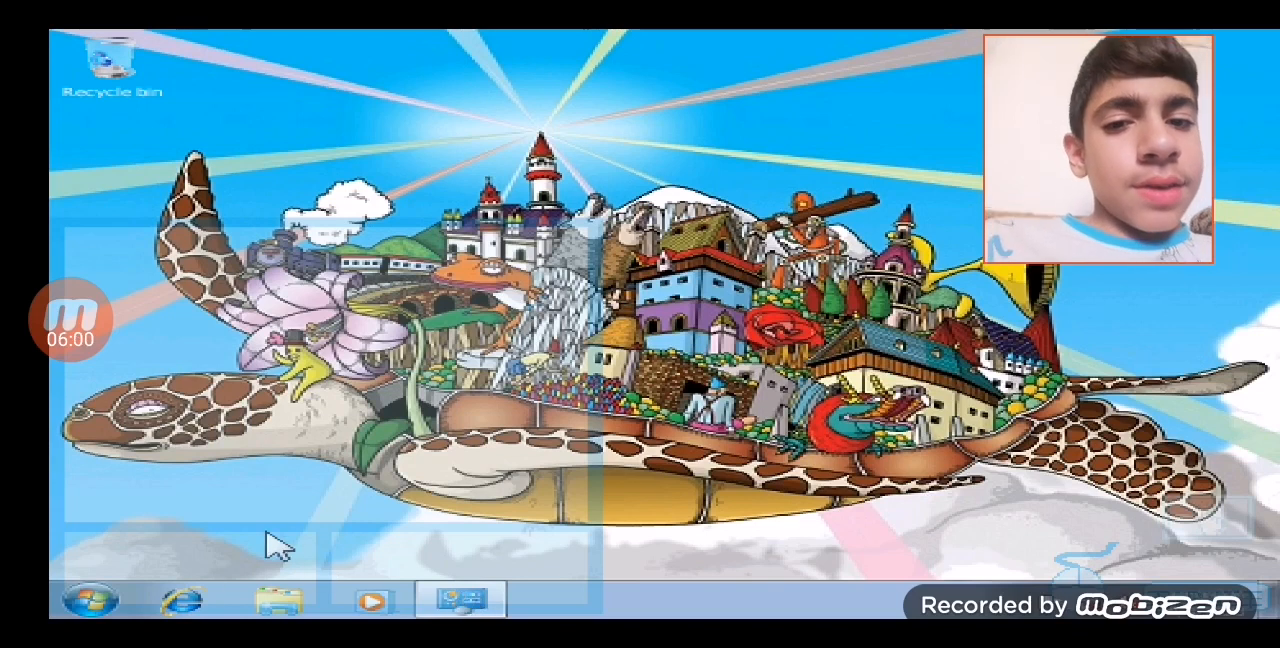
pyautogui.click(180, 600)
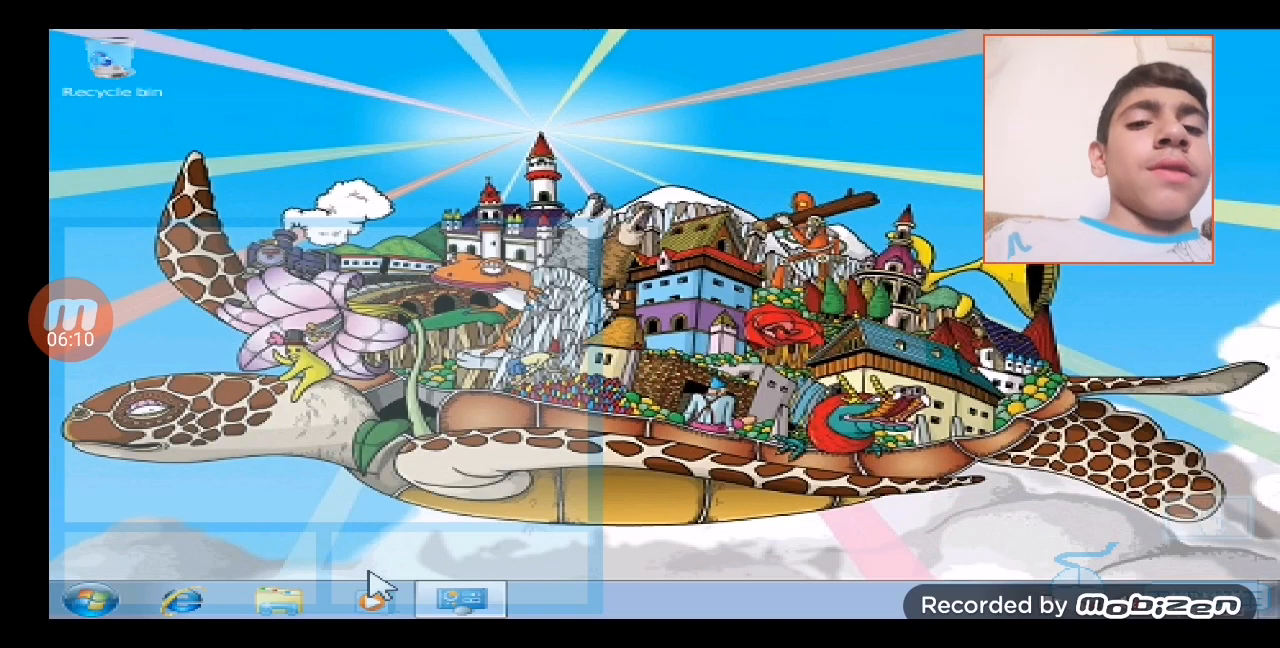
pyautogui.click(90, 598)
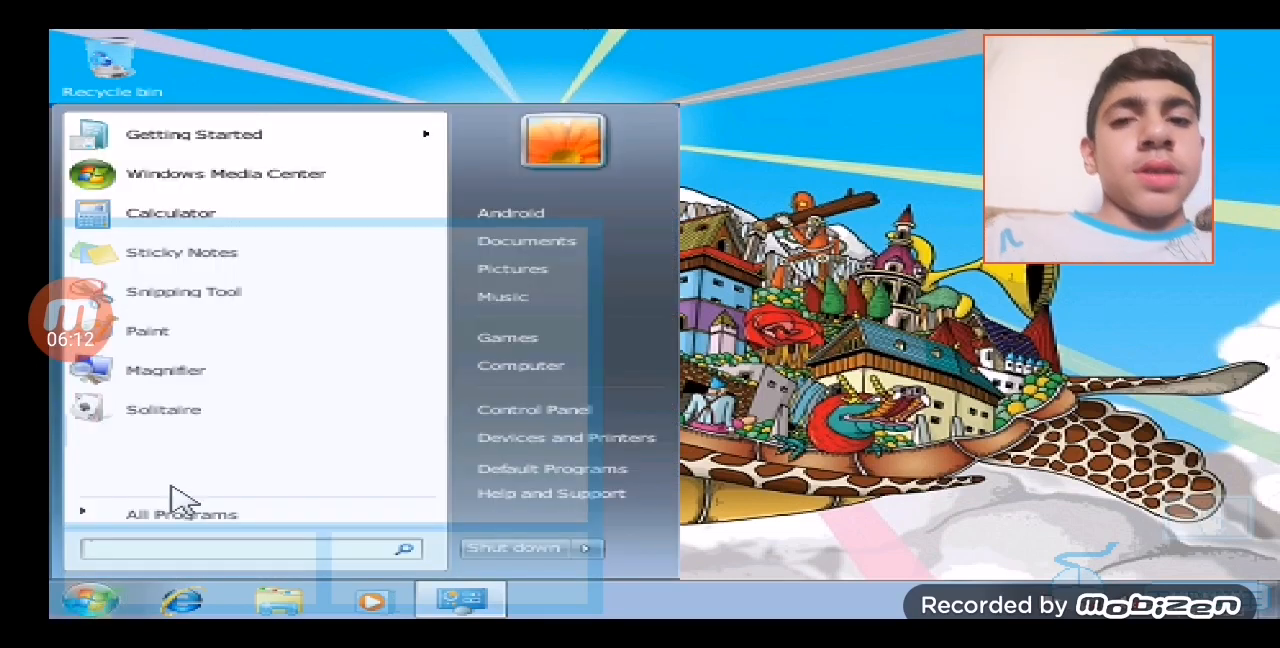
pyautogui.click(170, 212)
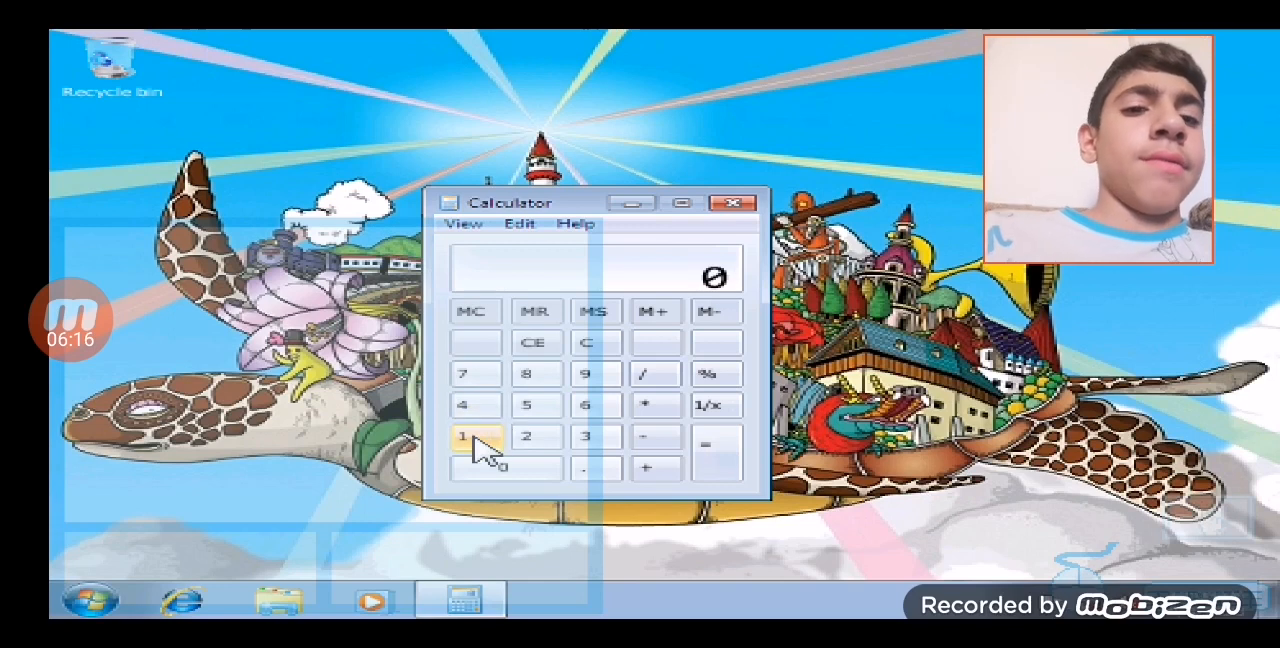
pyautogui.click(462, 436)
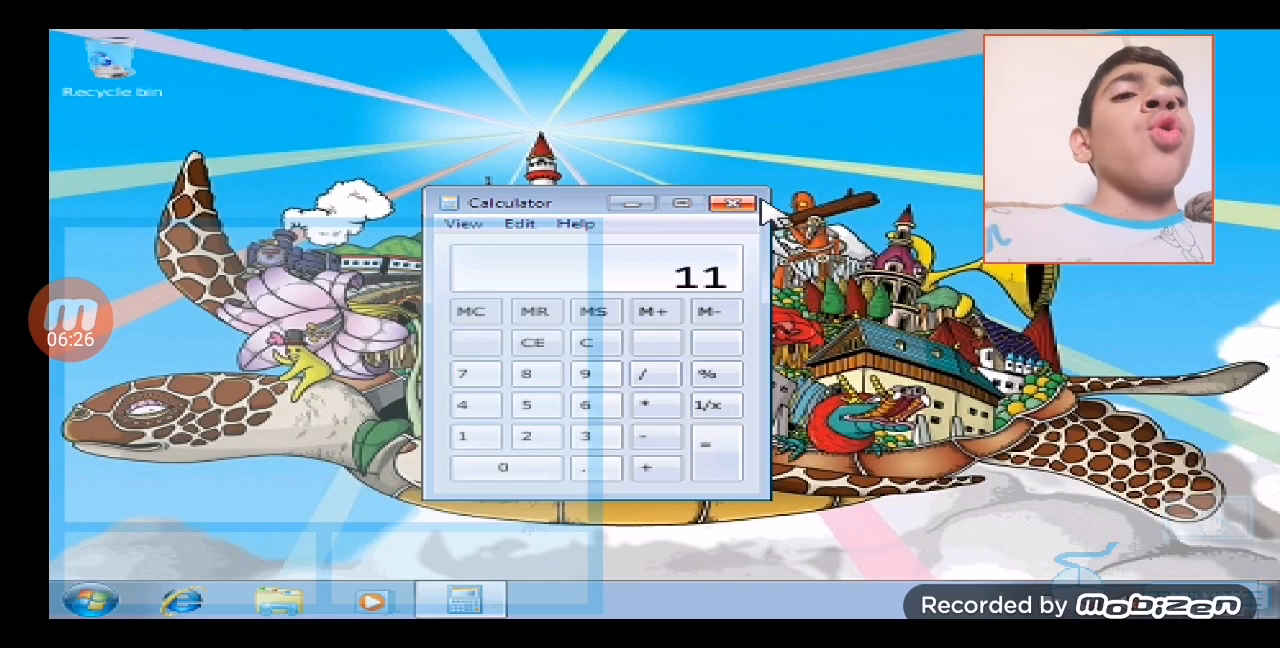
pyautogui.click(736, 202)
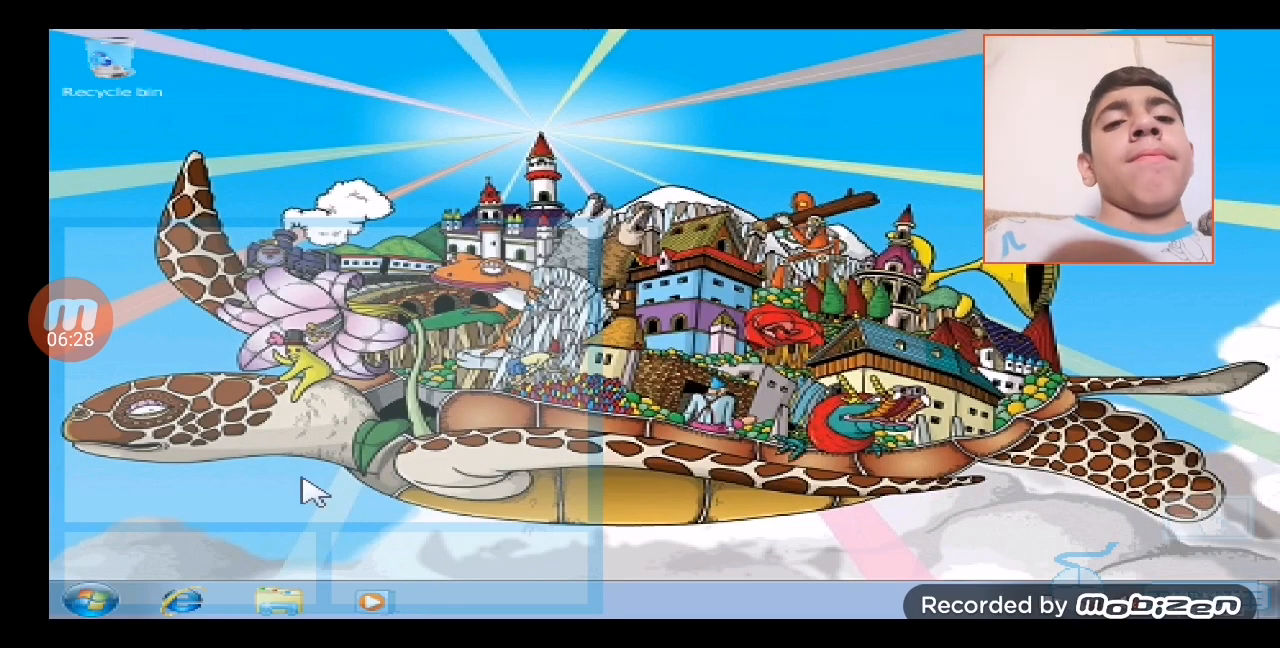
# Bring up the Start menu over the turtle-island desktop
pyautogui.click(88, 598)
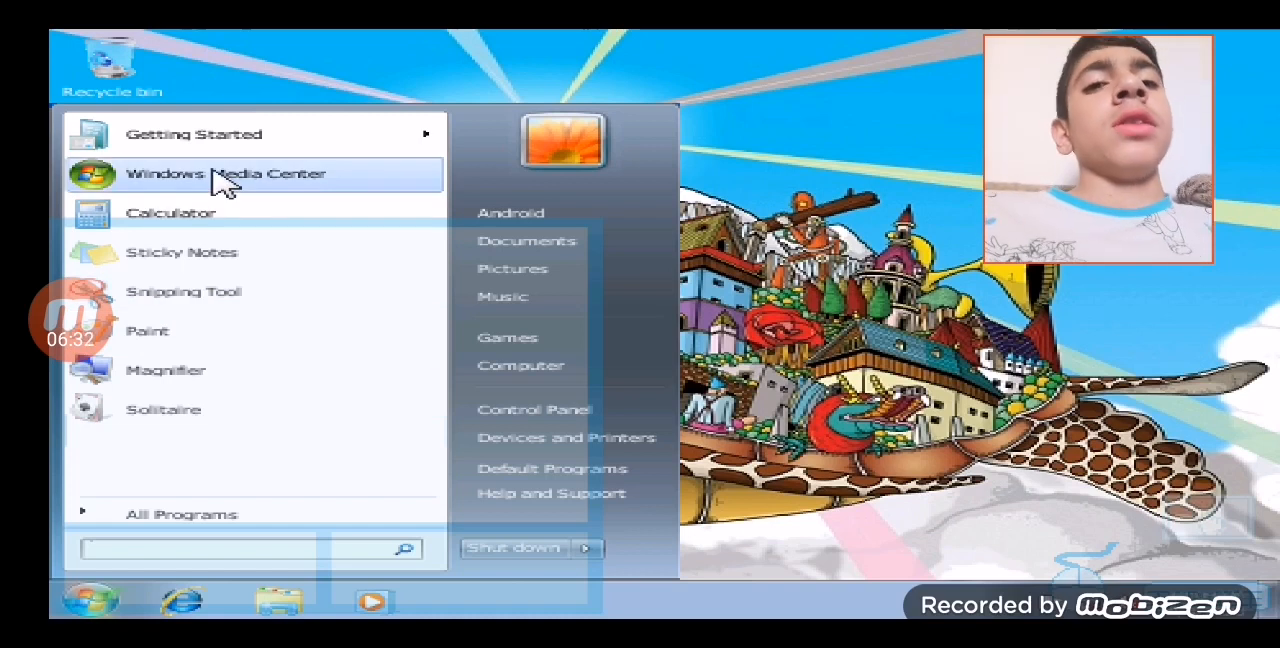
pyautogui.moveTo(232, 148)
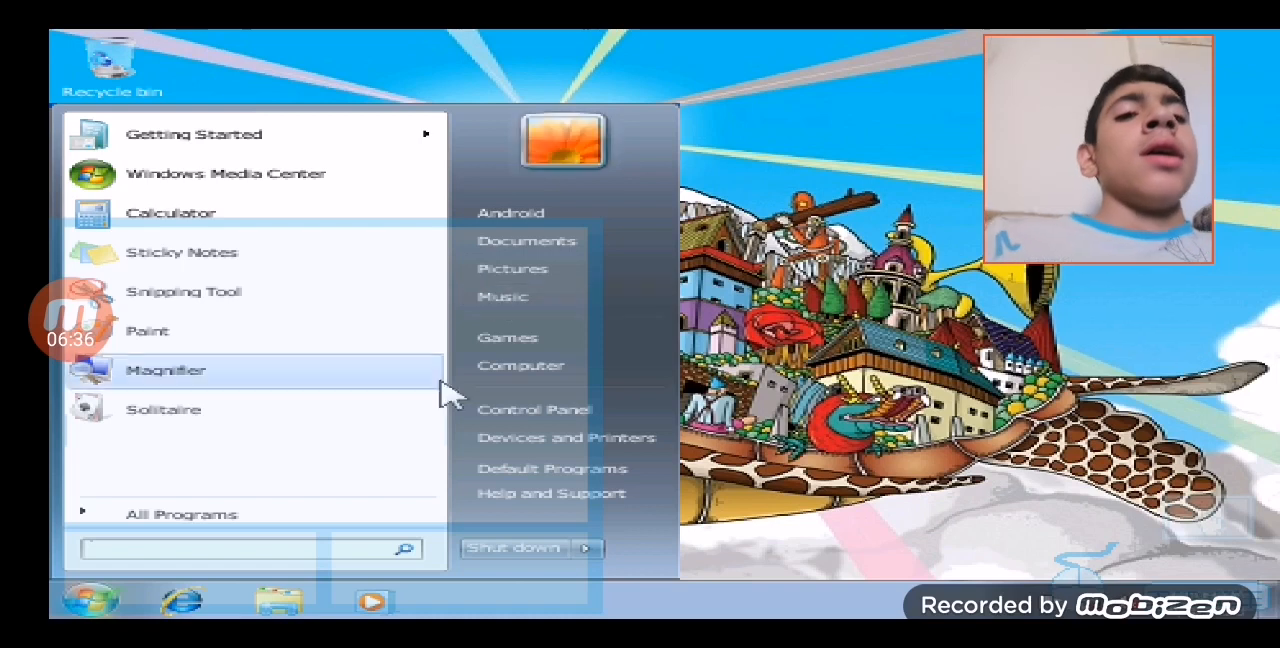
pyautogui.moveTo(196, 588)
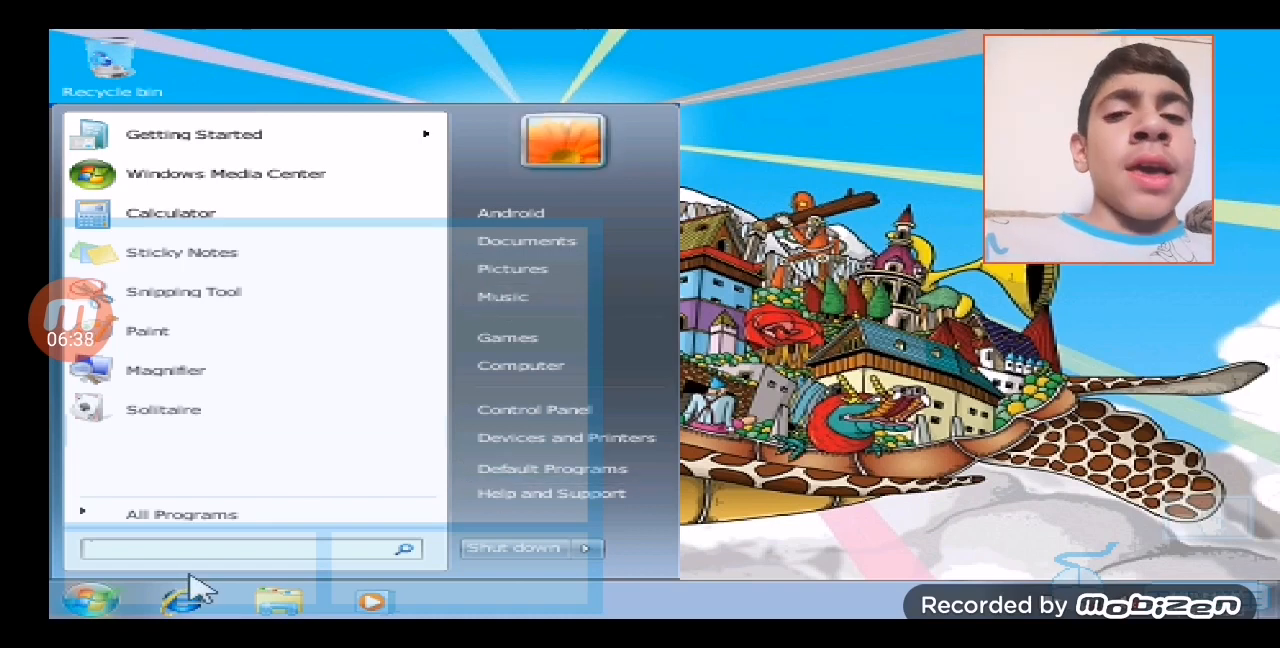